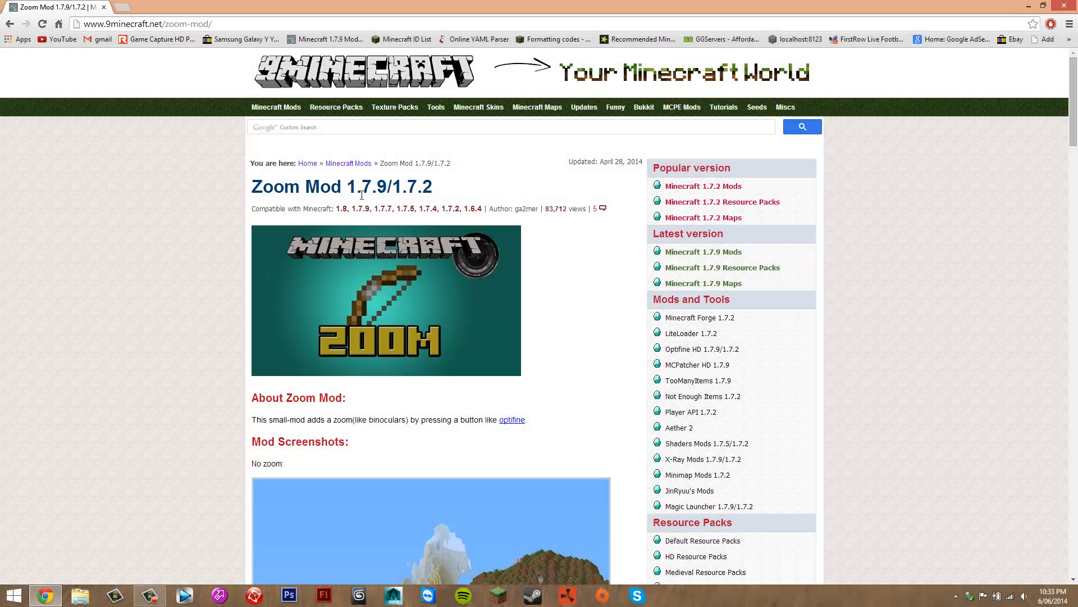
pyautogui.moveTo(415, 180)
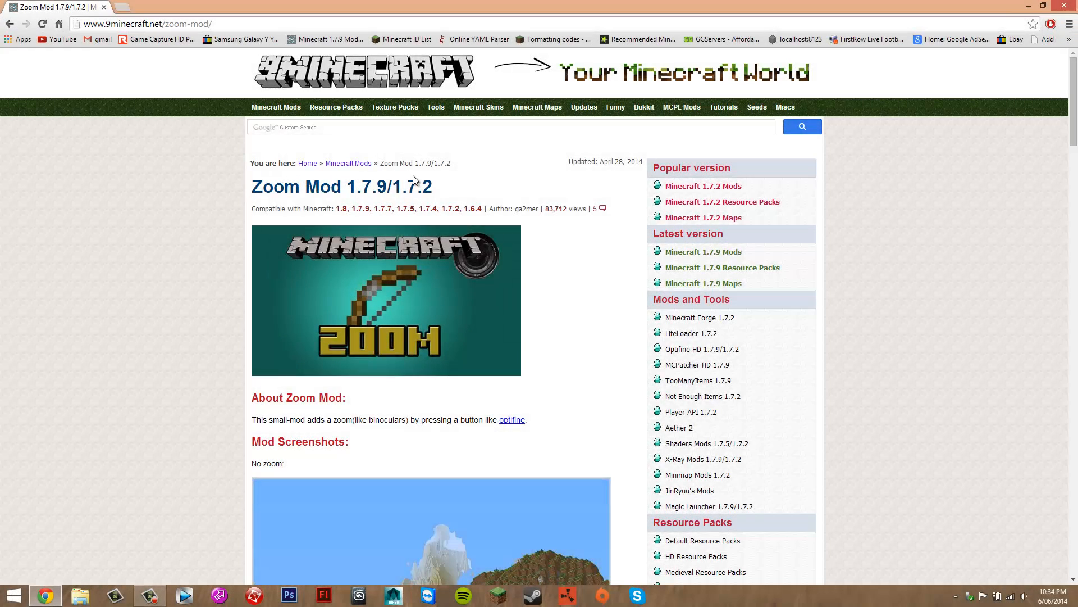
pyautogui.moveTo(457, 188)
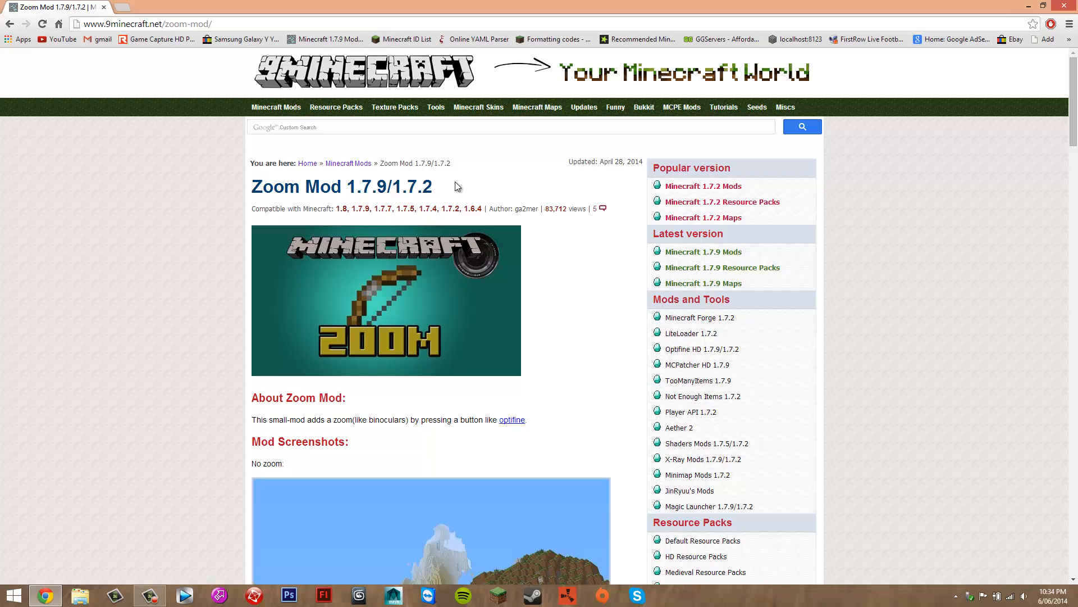
# Download Zoom-Mod-1.7.9.zip from the For 1.7.9 download link on 9Minecraft.
pyautogui.scroll(-3)
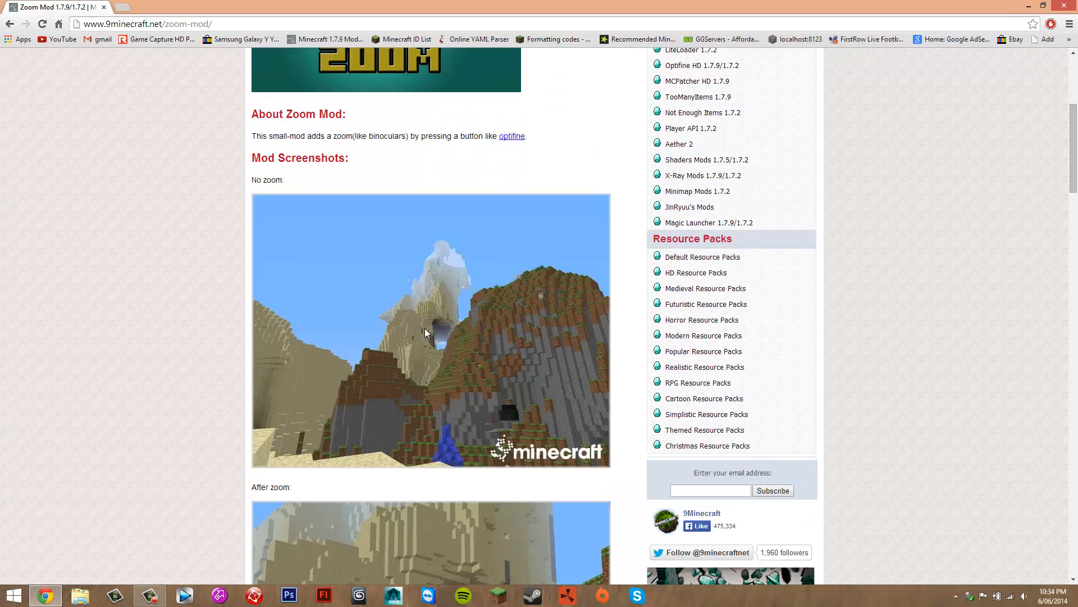
pyautogui.moveTo(451, 275)
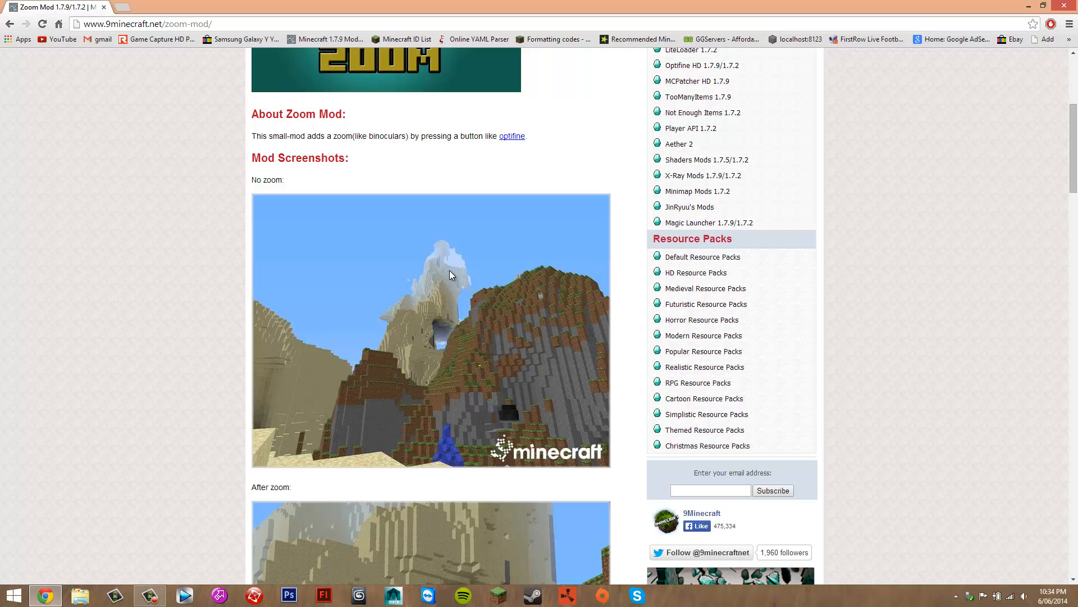
pyautogui.moveTo(366, 308)
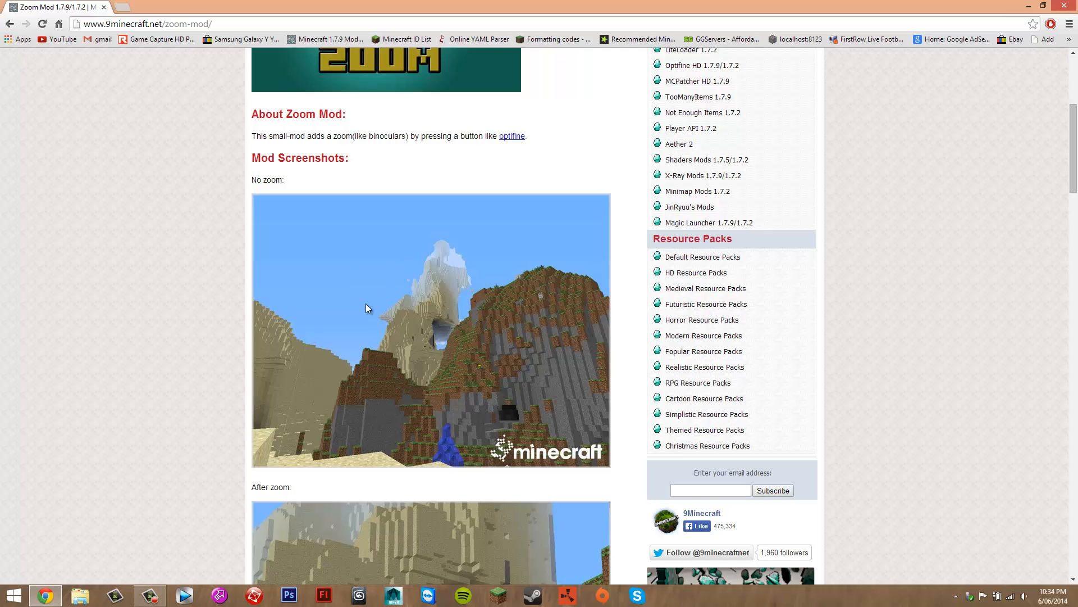
pyautogui.scroll(-3)
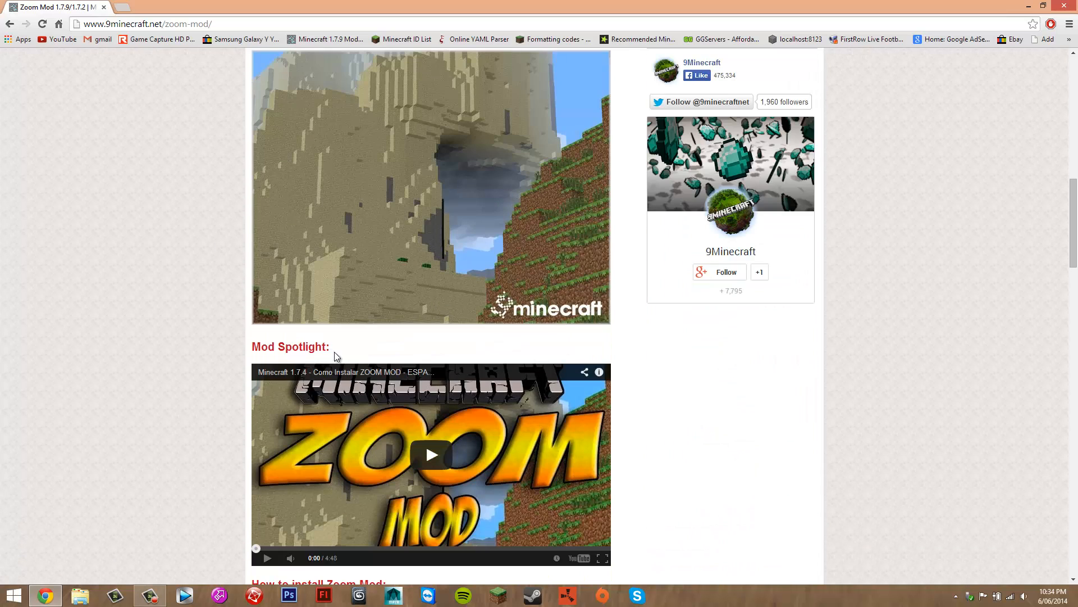
pyautogui.moveTo(353, 256)
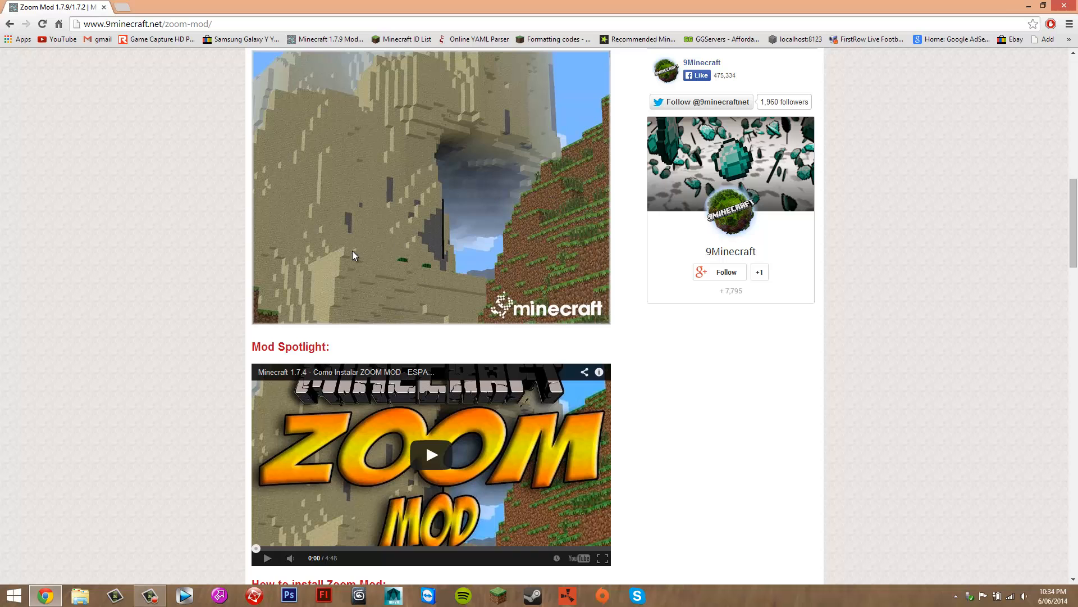
pyautogui.scroll(3)
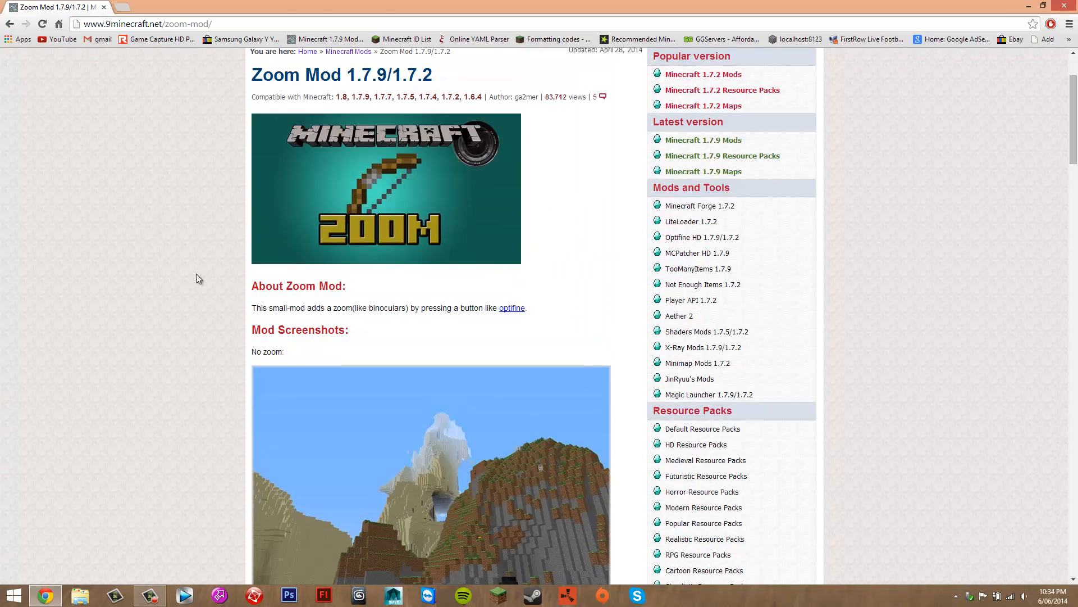
pyautogui.scroll(3)
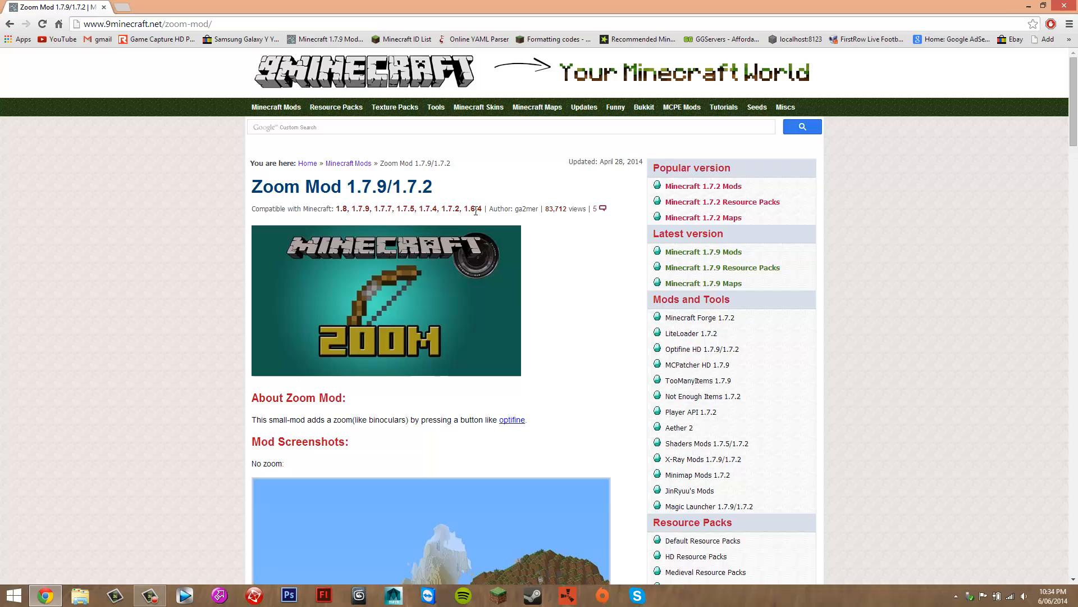
pyautogui.moveTo(474, 185)
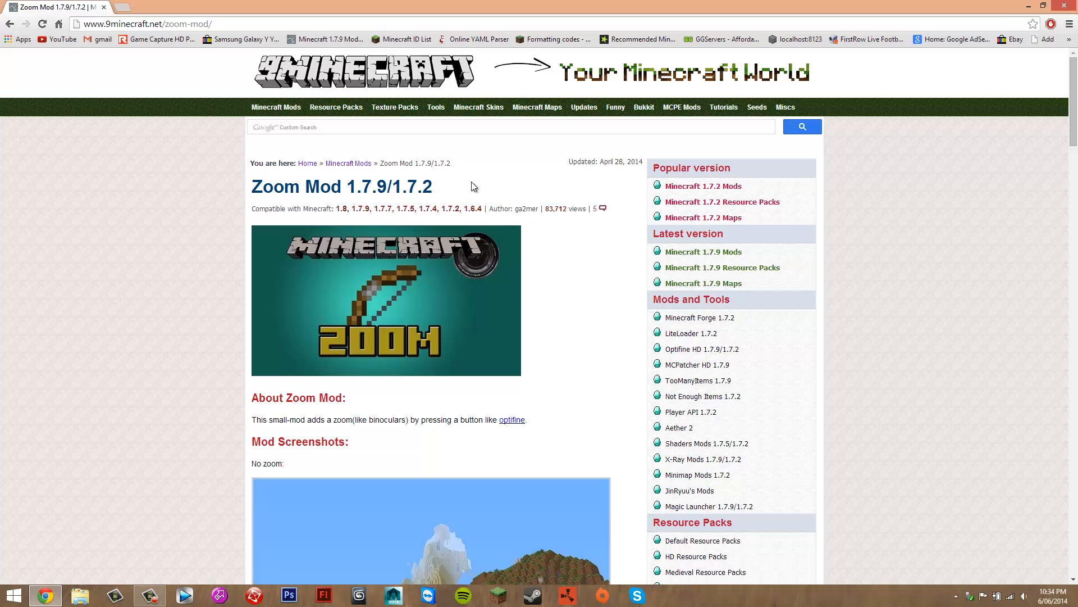
pyautogui.moveTo(255, 163)
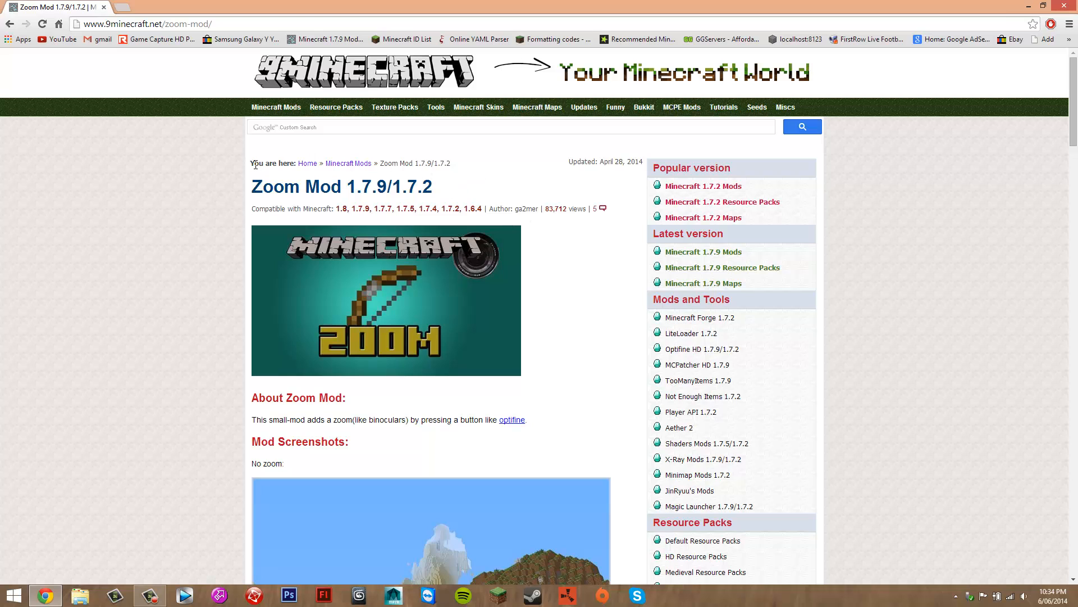
pyautogui.moveTo(438, 184)
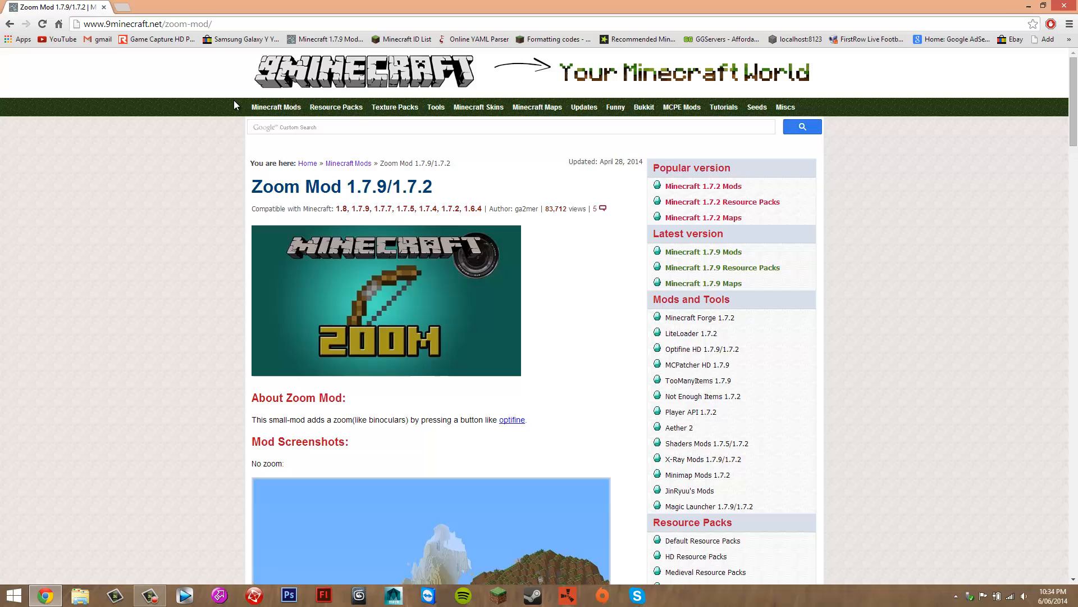
pyautogui.moveTo(393, 249)
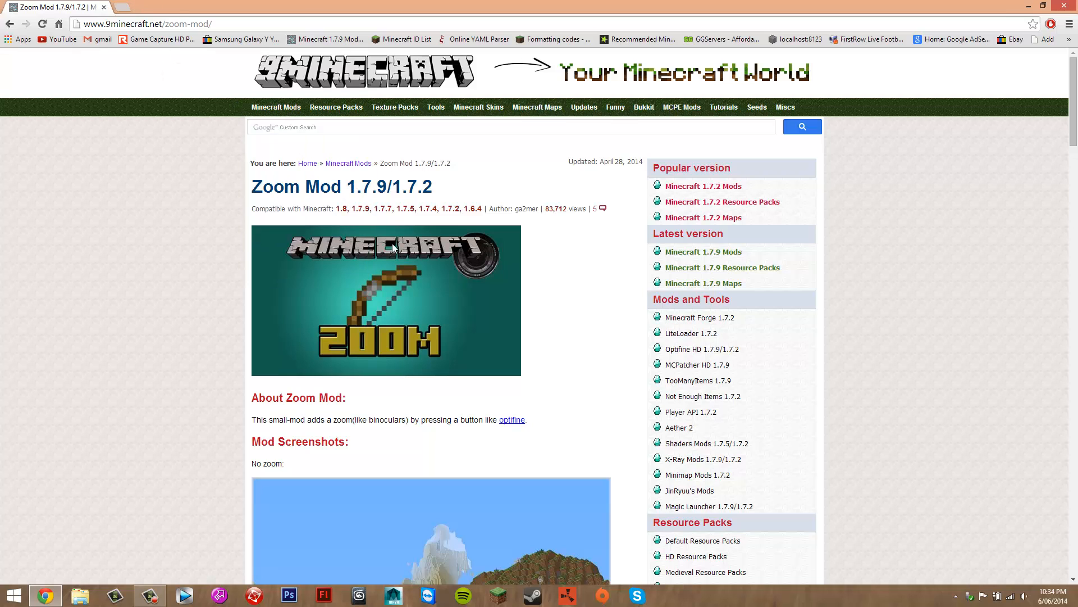
pyautogui.moveTo(549, 171)
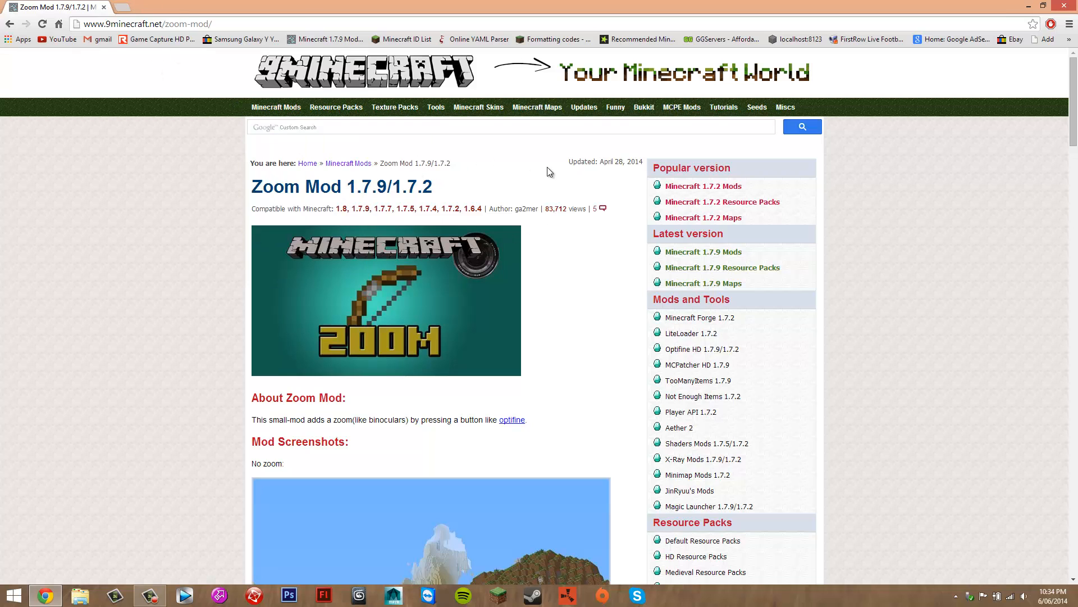
pyautogui.scroll(-3)
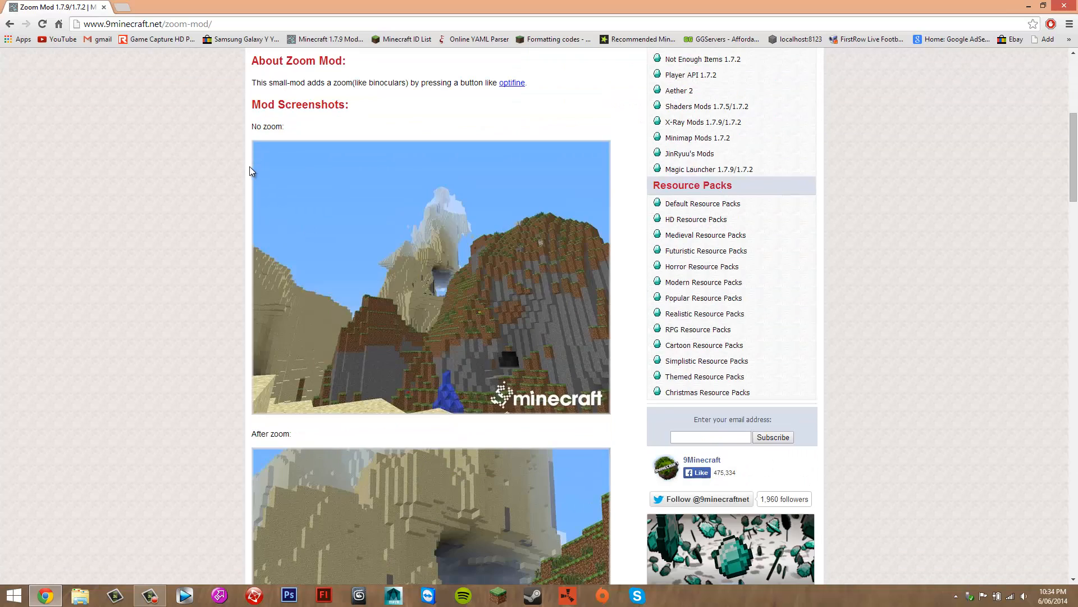
pyautogui.scroll(3)
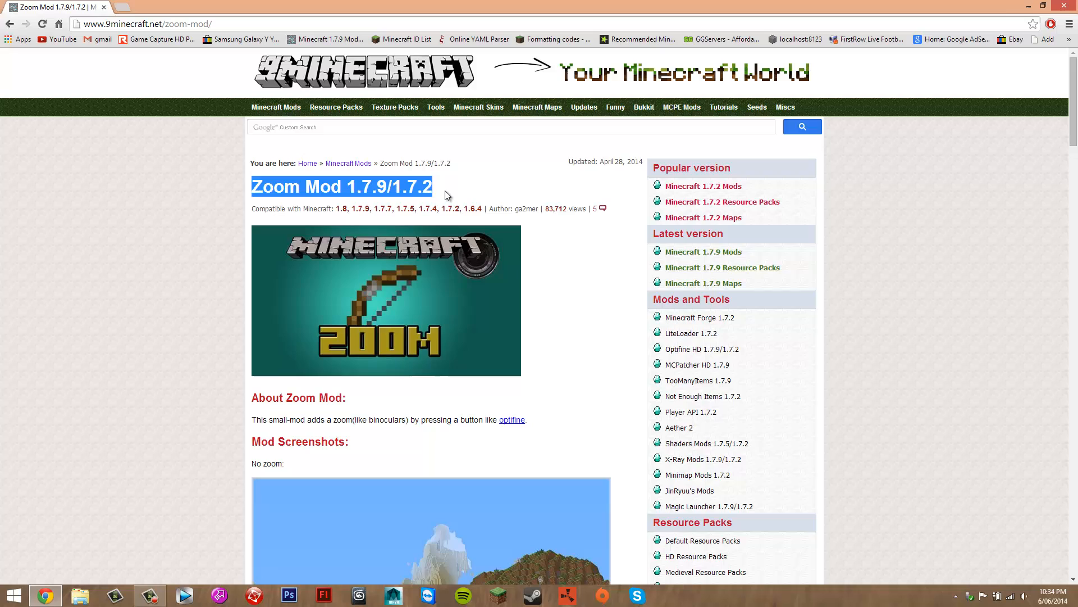
pyautogui.scroll(-3)
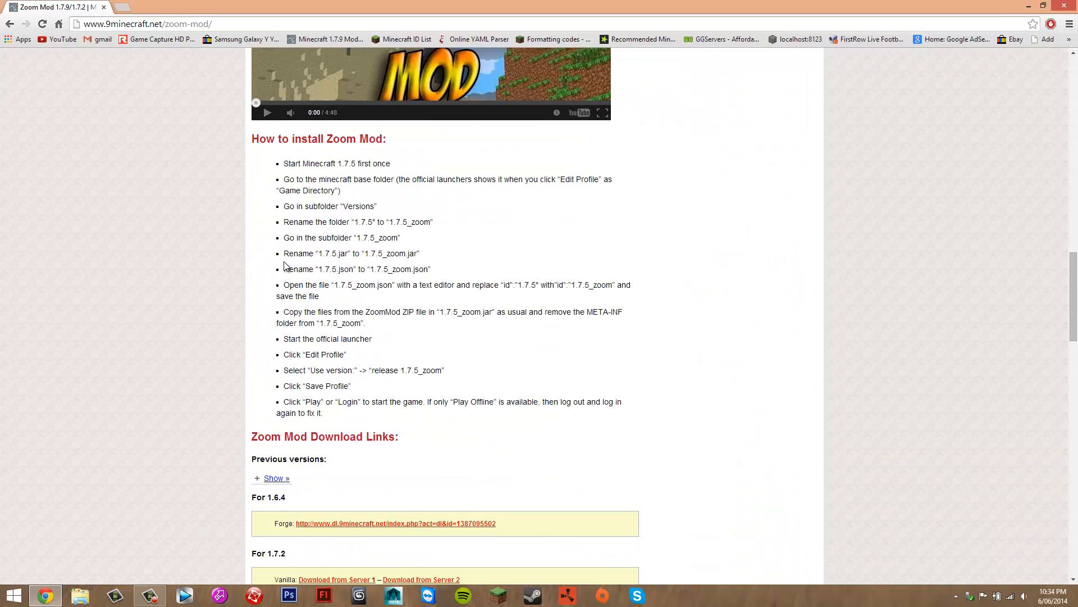
pyautogui.scroll(-3)
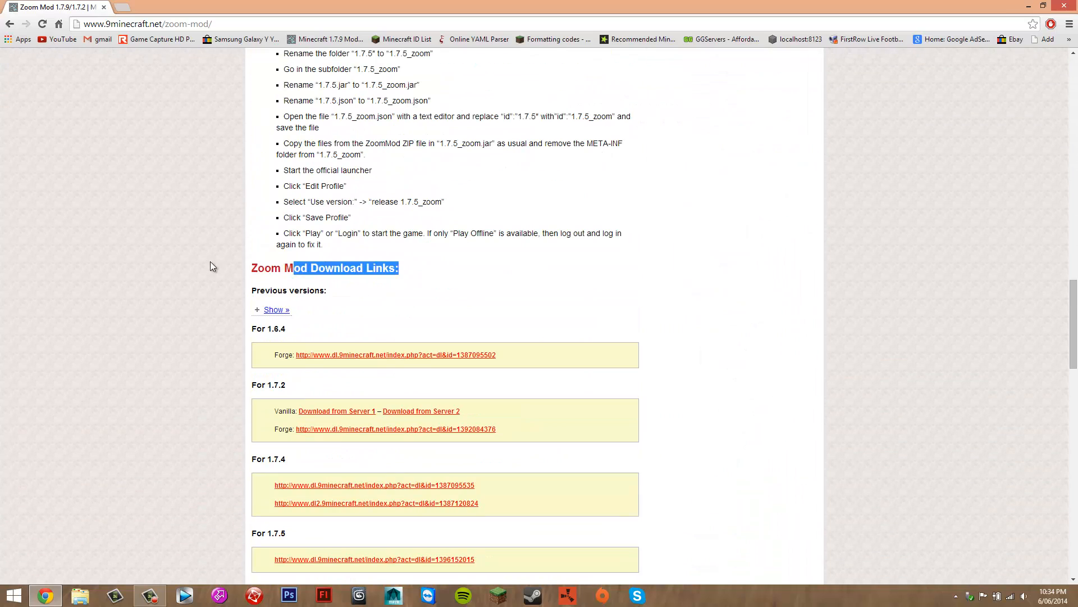
pyautogui.scroll(-3)
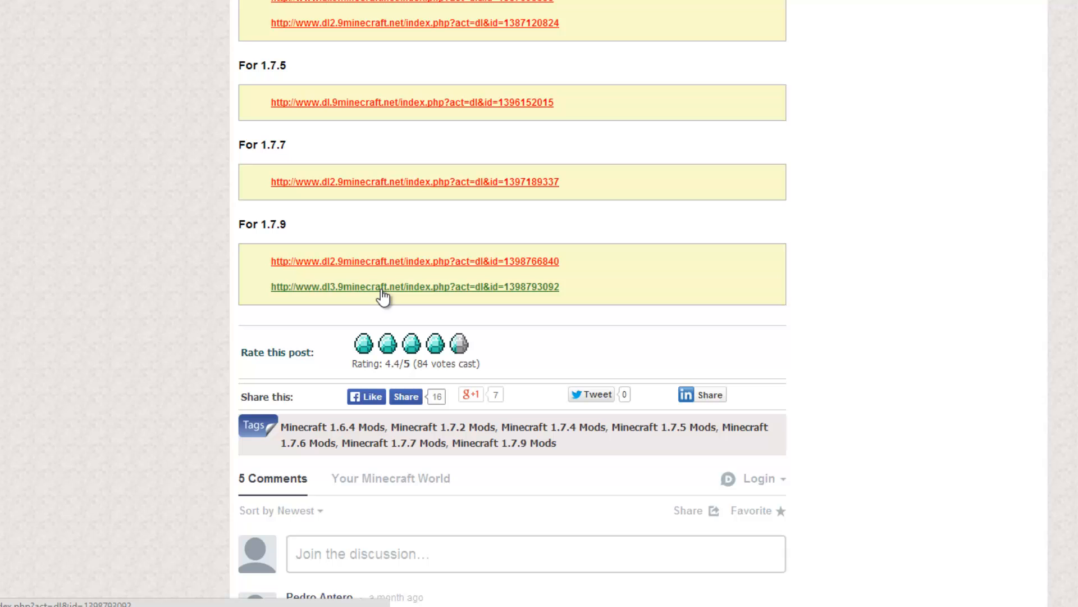
pyautogui.click(414, 260)
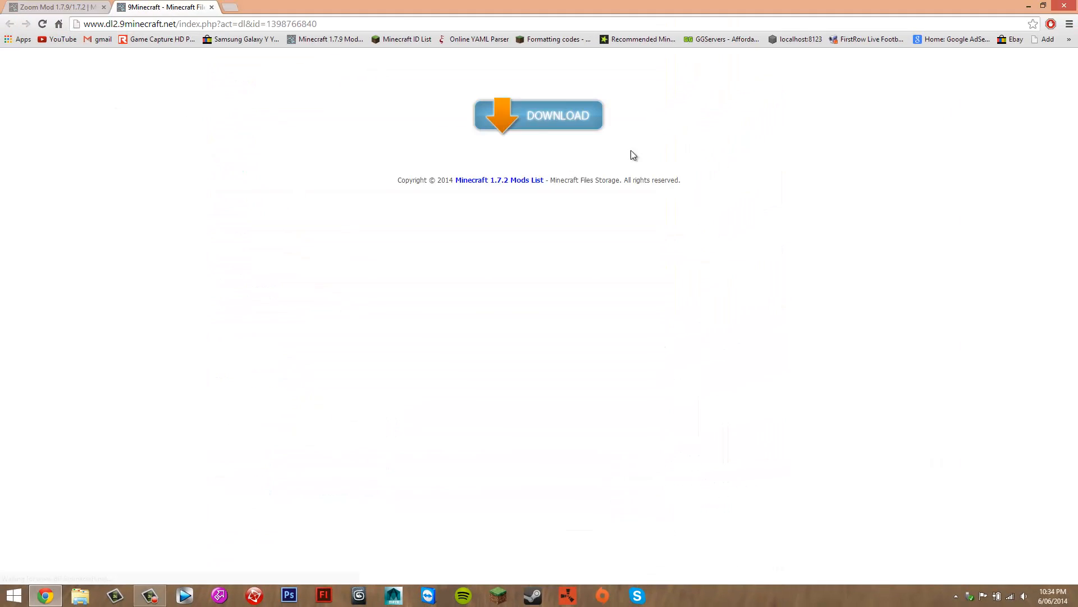
pyautogui.click(538, 114)
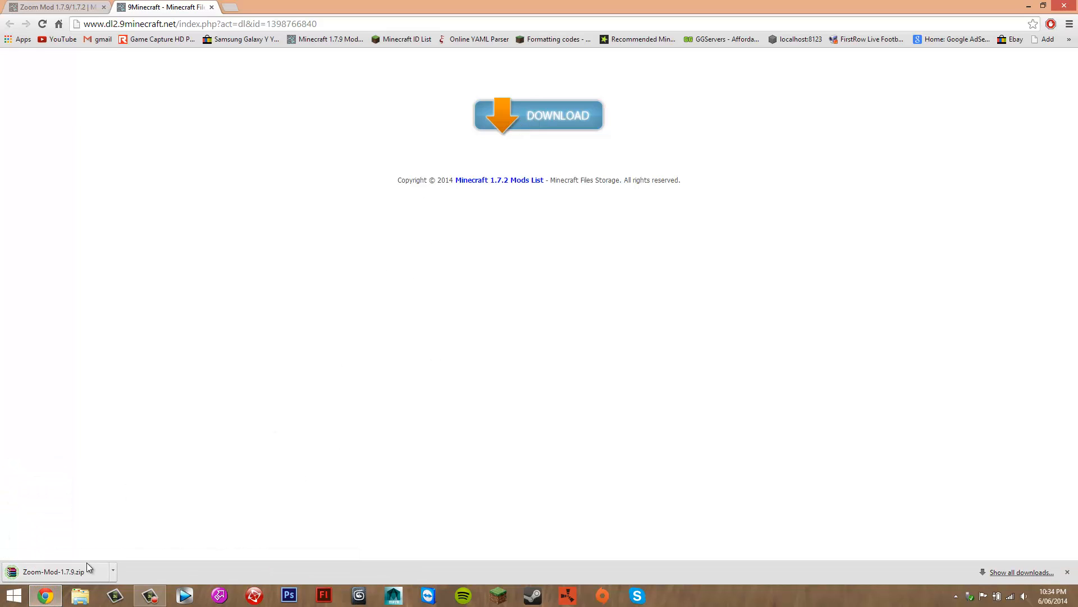
# Close the Chrome download page, leaving the desktop with Zoom-Mod-1.7.9.zip showing.
pyautogui.click(1044, 7)
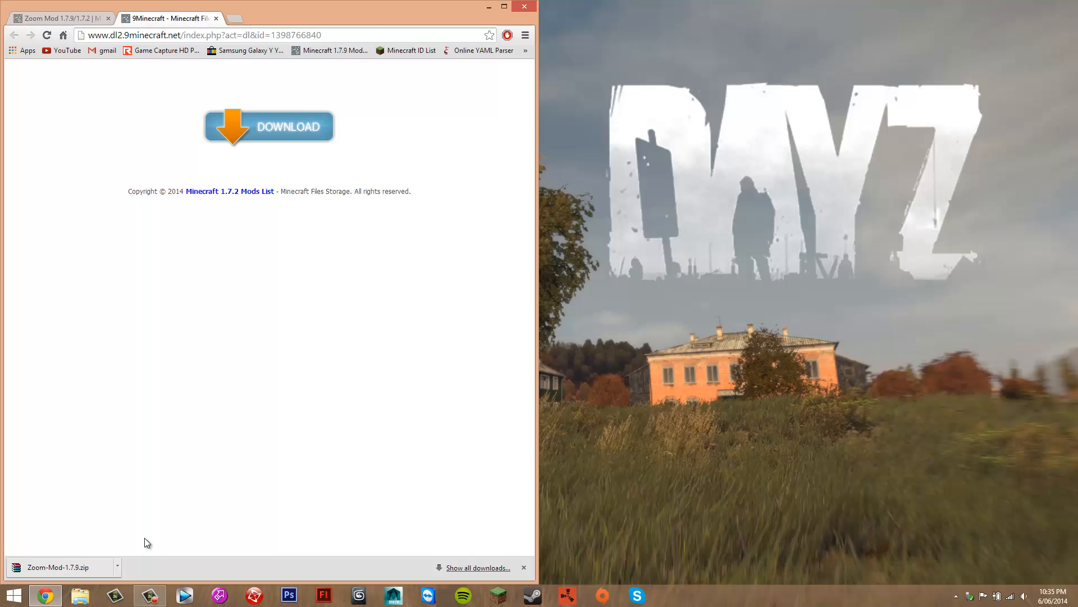
pyautogui.moveTo(93, 580)
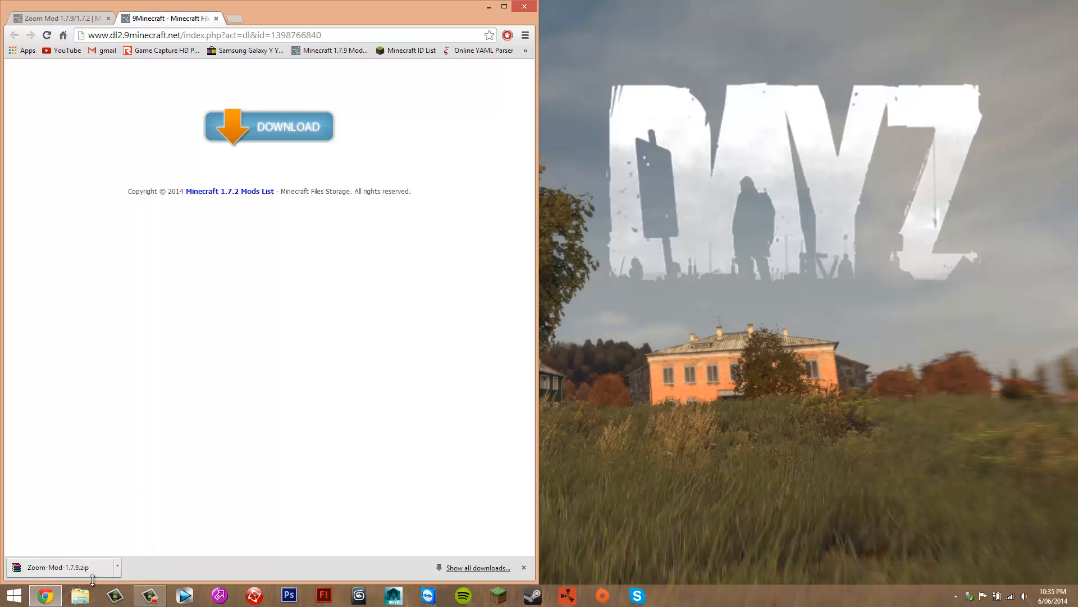
pyautogui.moveTo(97, 563)
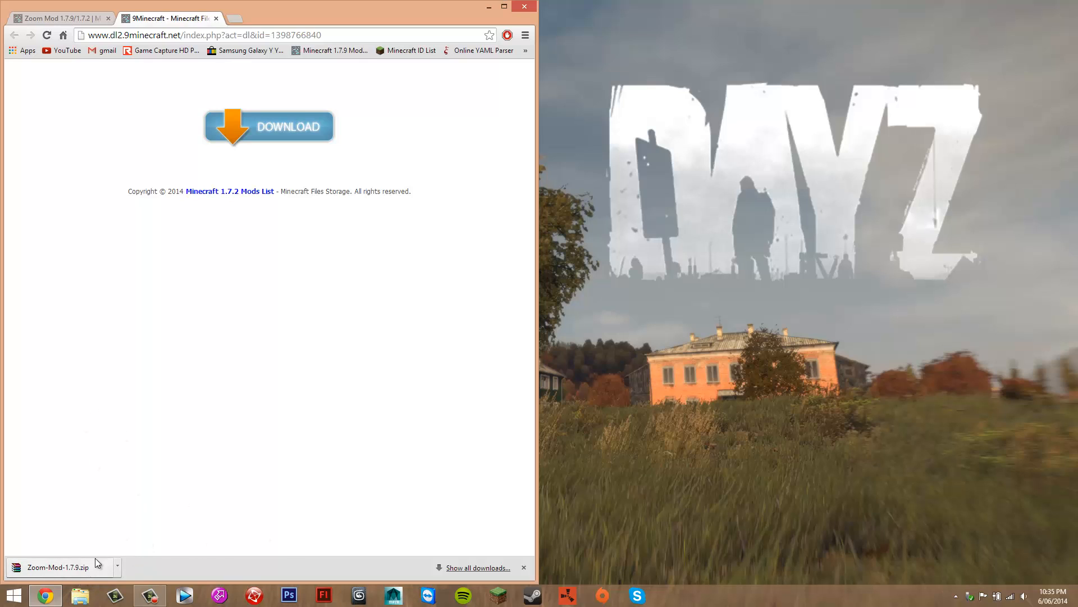
pyautogui.moveTo(226, 411)
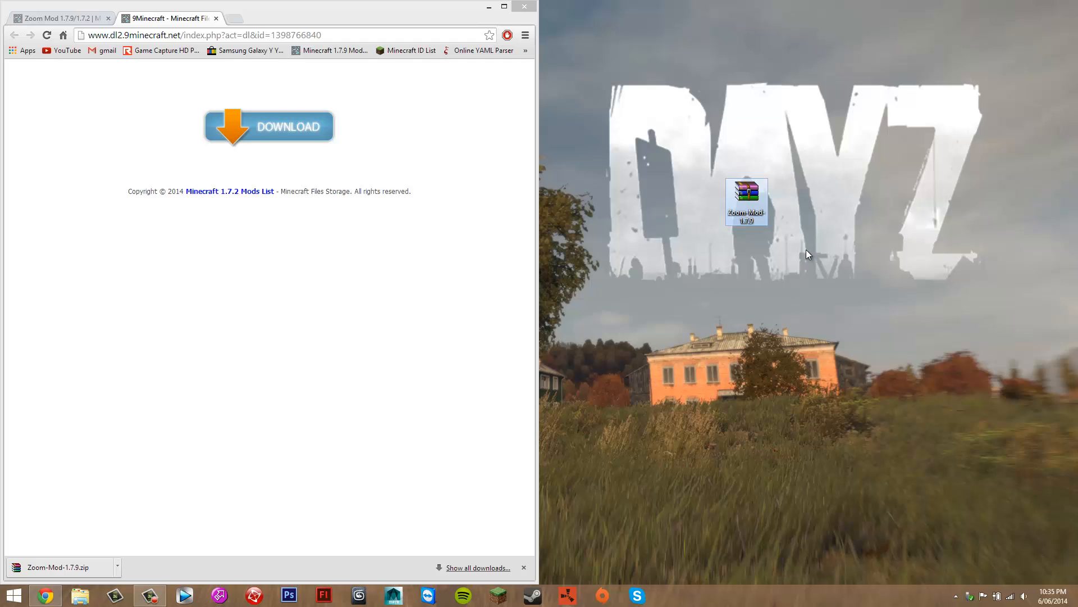
pyautogui.moveTo(838, 204)
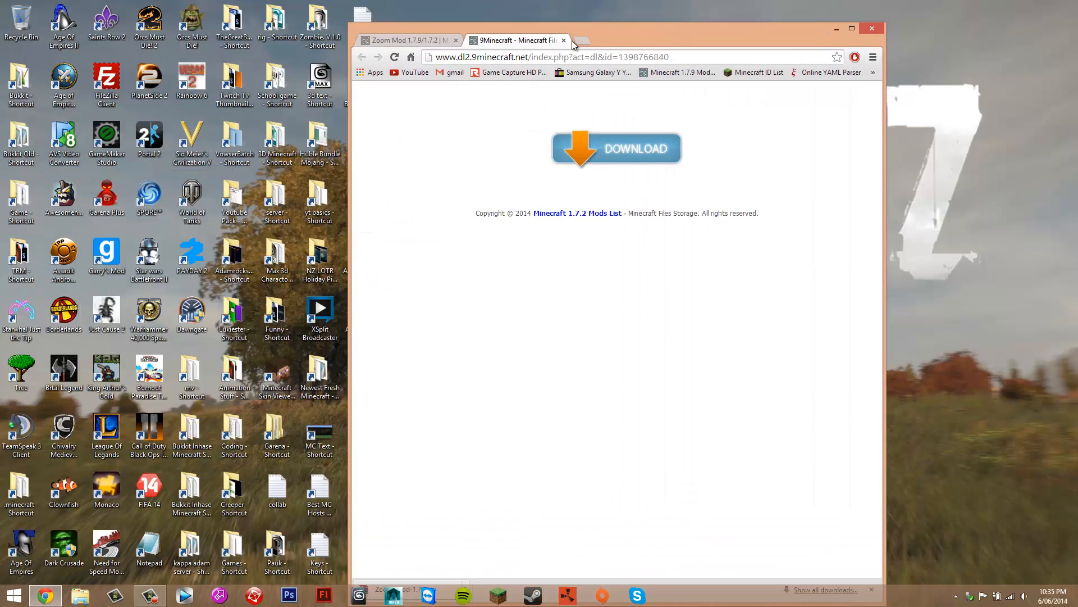
pyautogui.click(872, 28)
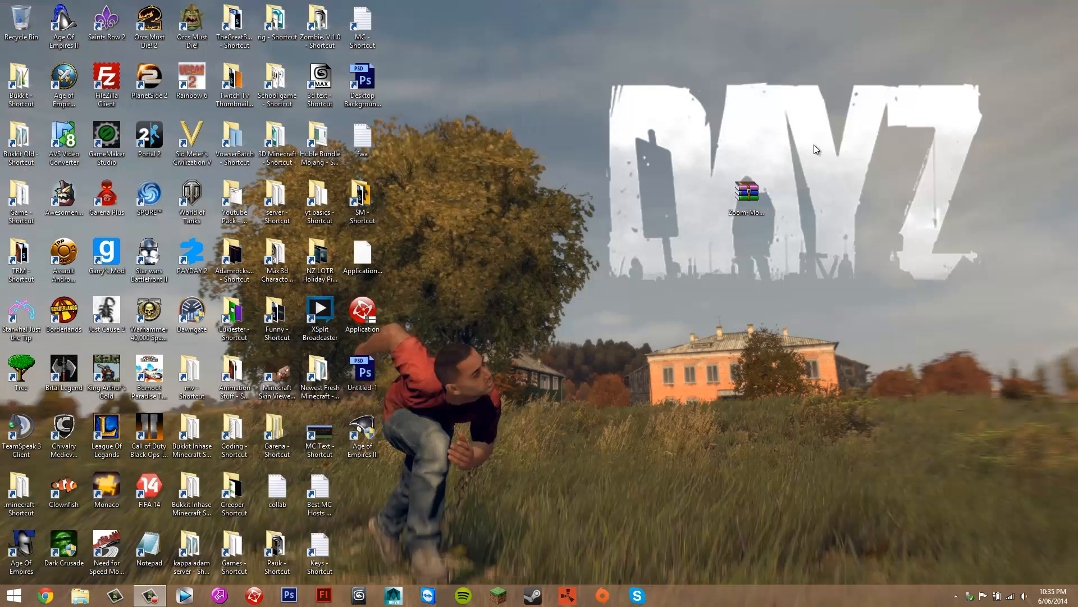
# Run %appdata% to open the AppData\Roaming folder containing .minecraft.
pyautogui.press('win+r')
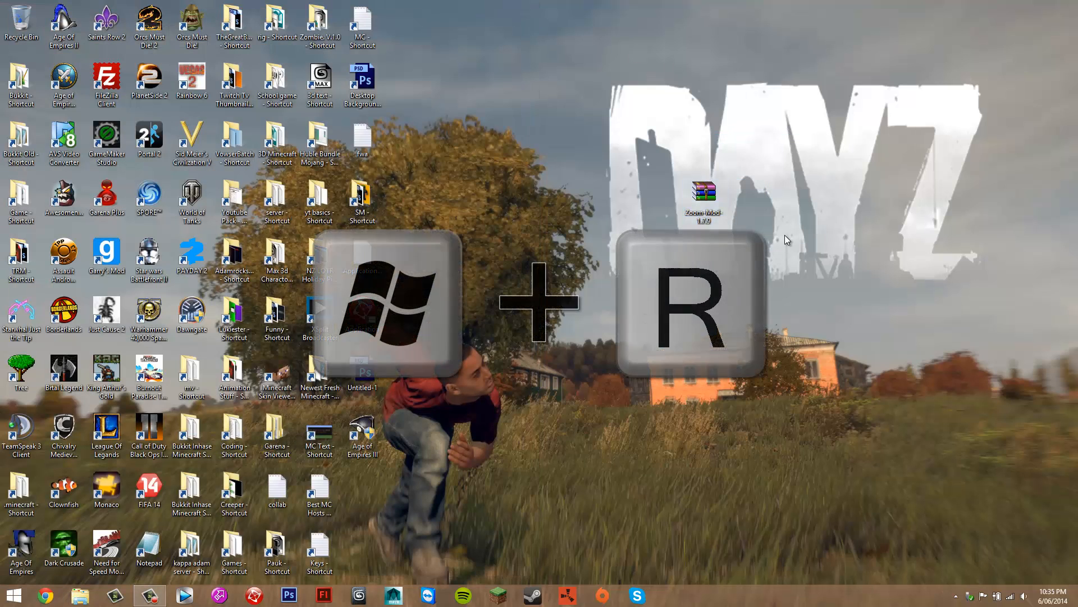
pyautogui.press('Win+r')
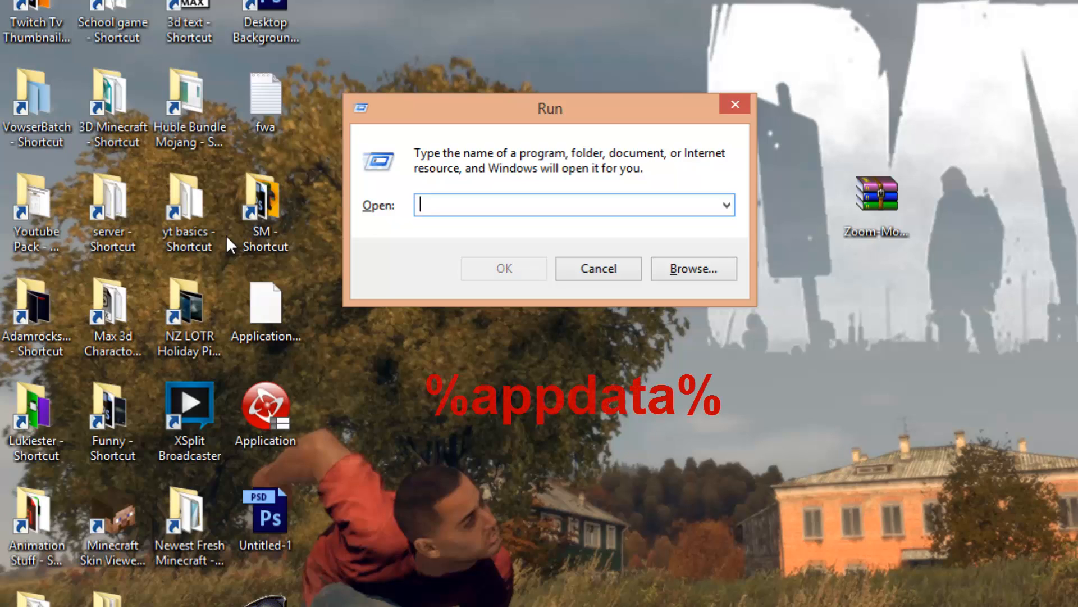
pyautogui.write('%appdata')
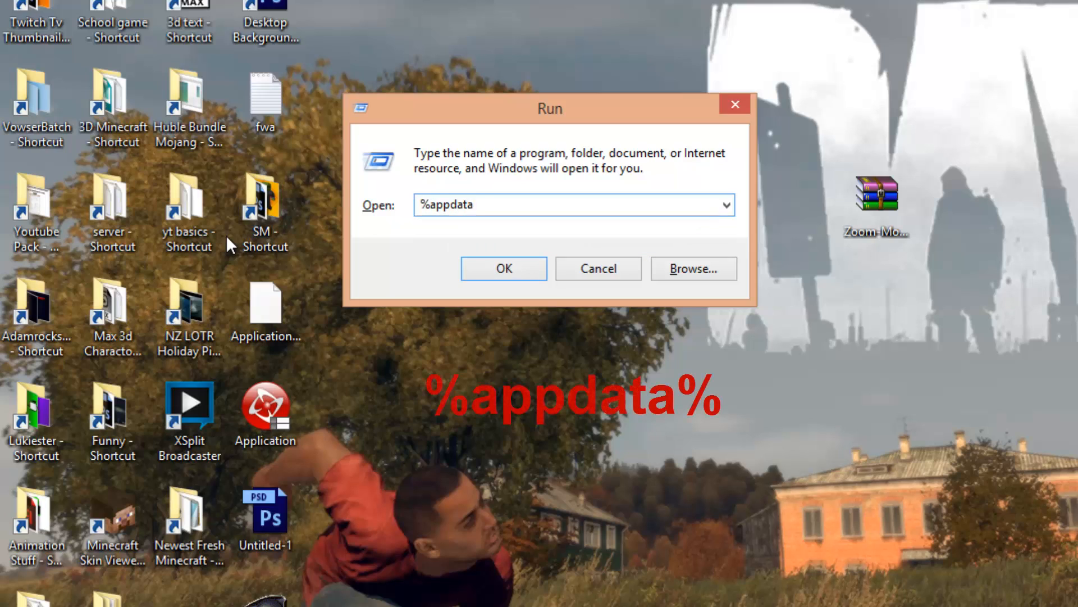
pyautogui.write('%')
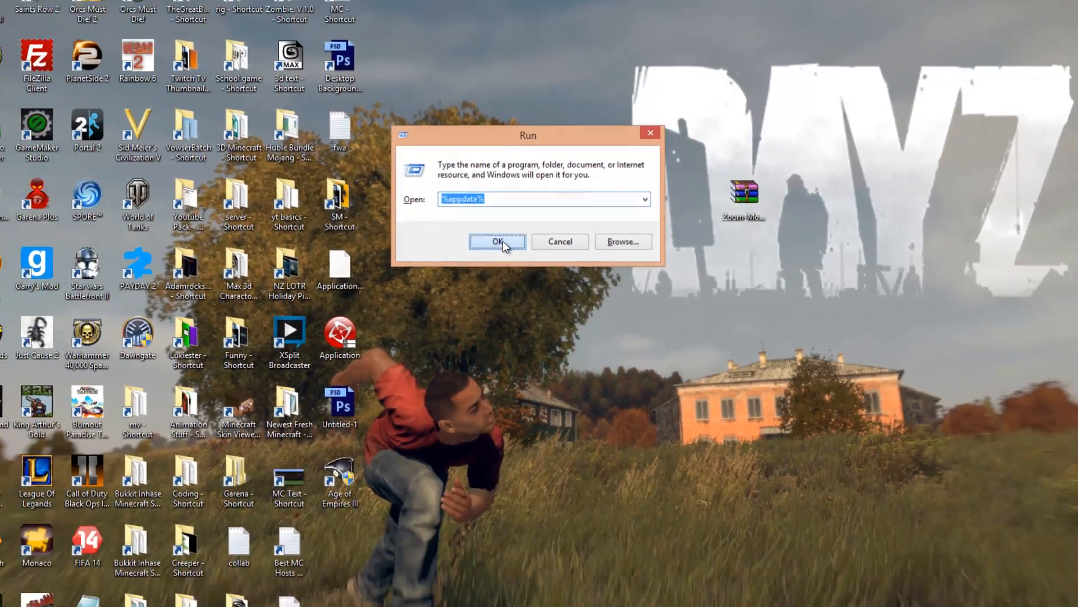
pyautogui.click(498, 242)
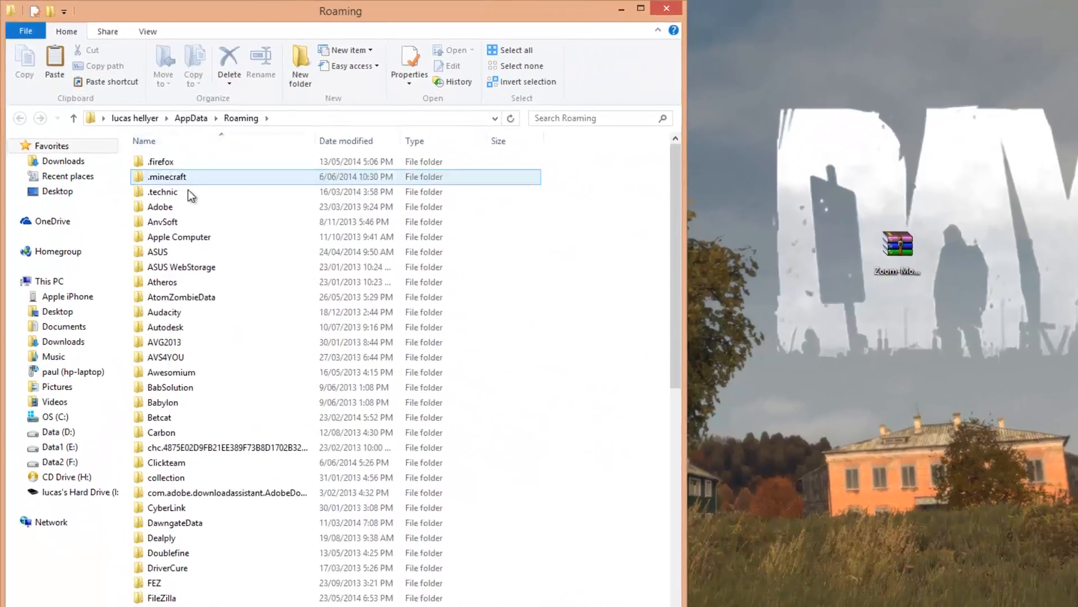
# Open the versions folder inside .minecraft, which holds the 1.7.9 folder.
pyautogui.click(641, 8)
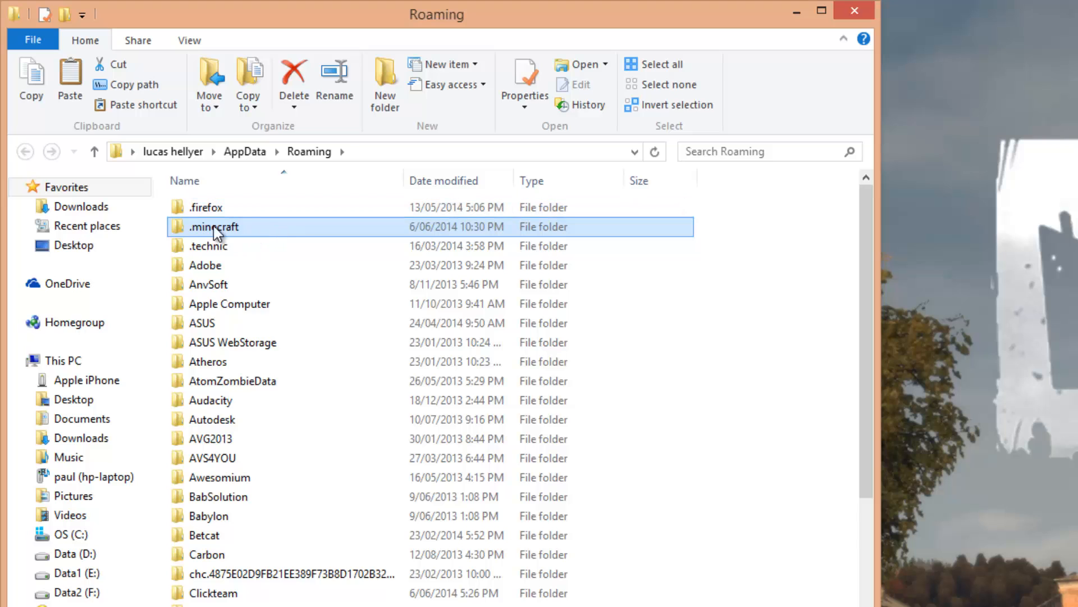
pyautogui.scroll(-3)
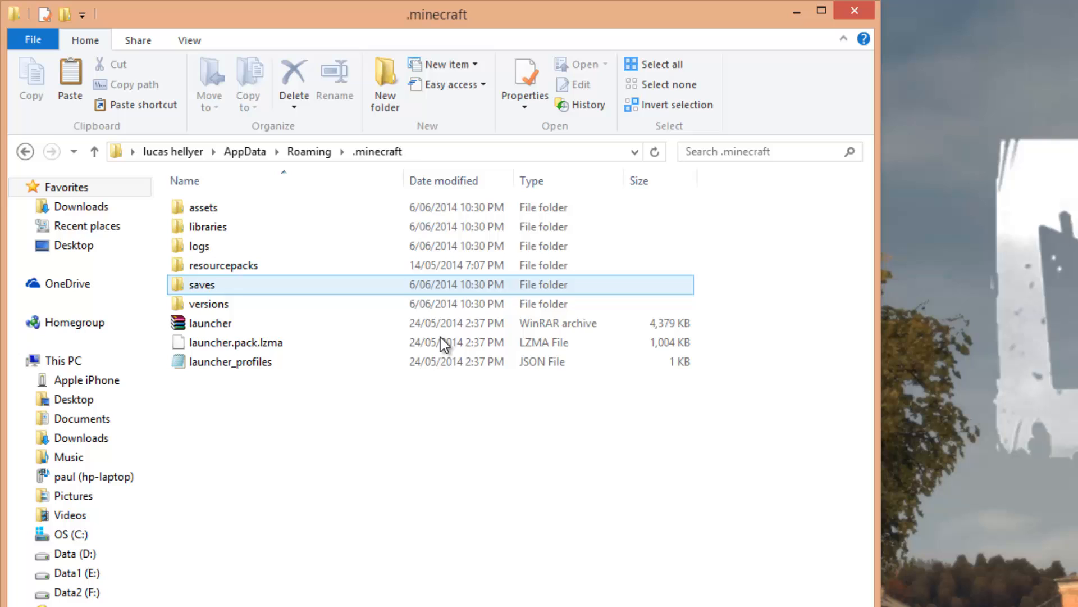
pyautogui.click(230, 361)
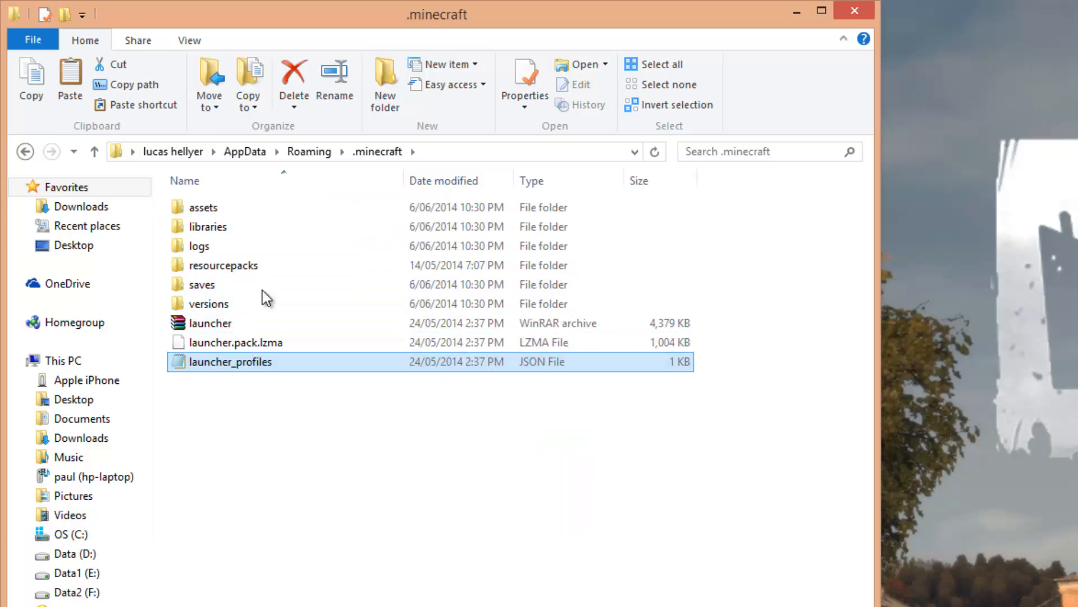
pyautogui.click(208, 303)
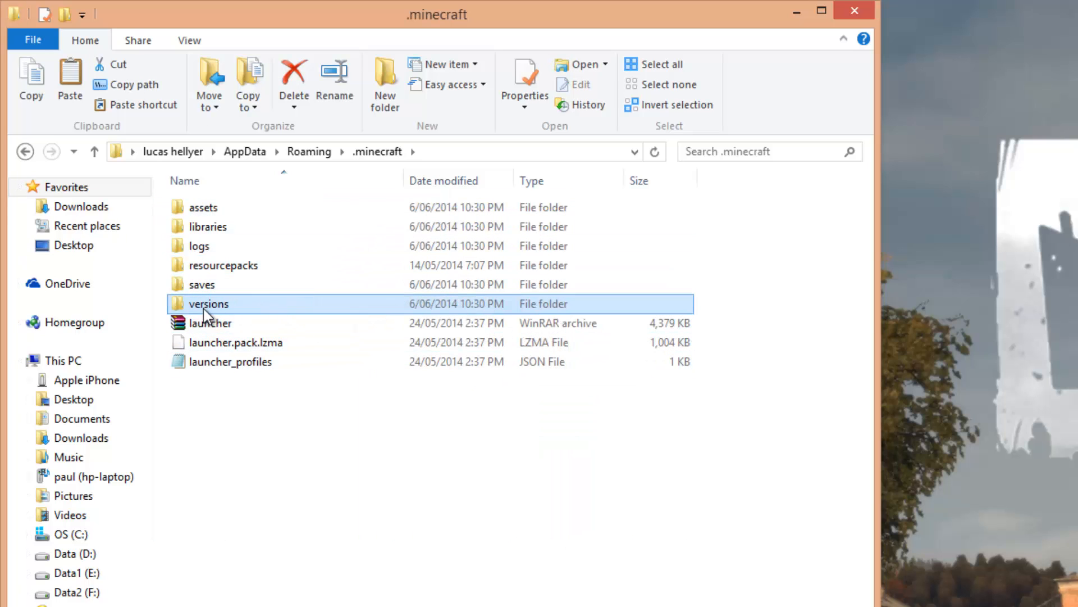
pyautogui.doubleClick(209, 303)
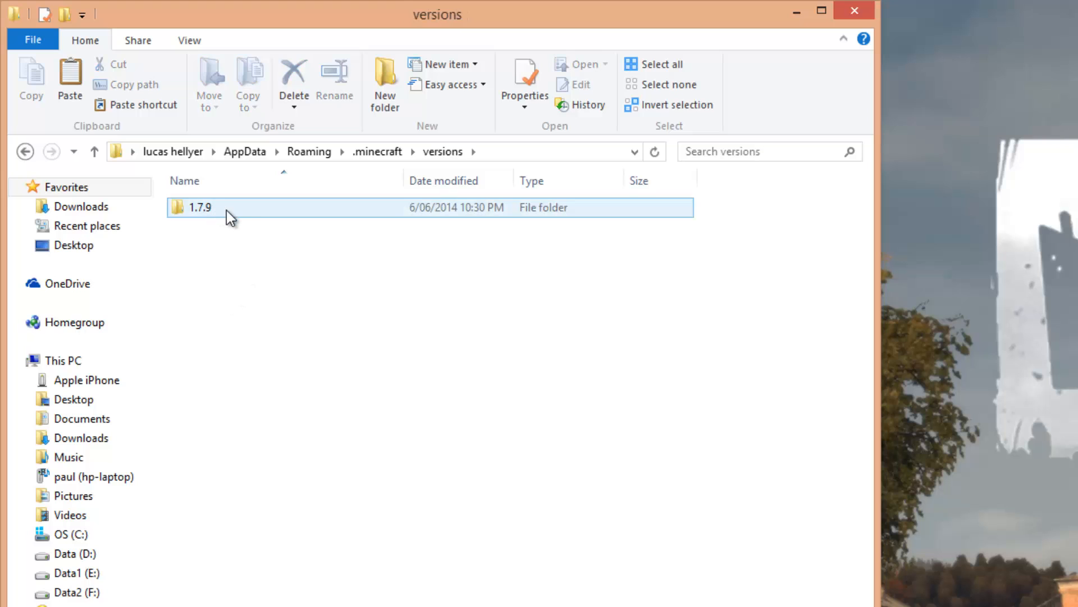
# Rename the copied 1.7.9 version folder to zoomod.
pyautogui.rightClick(200, 207)
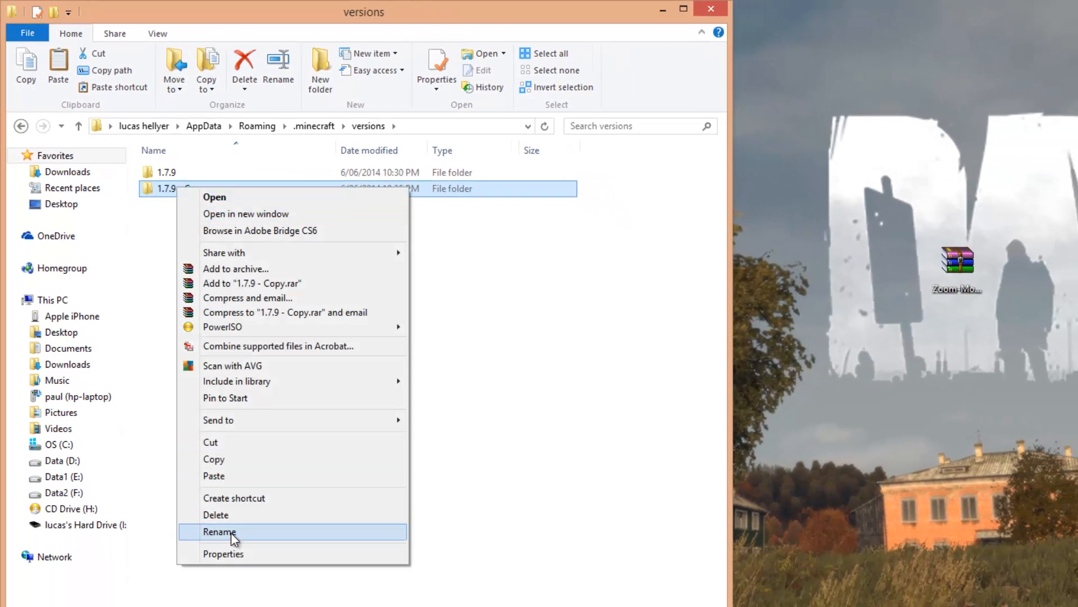
pyautogui.click(219, 531)
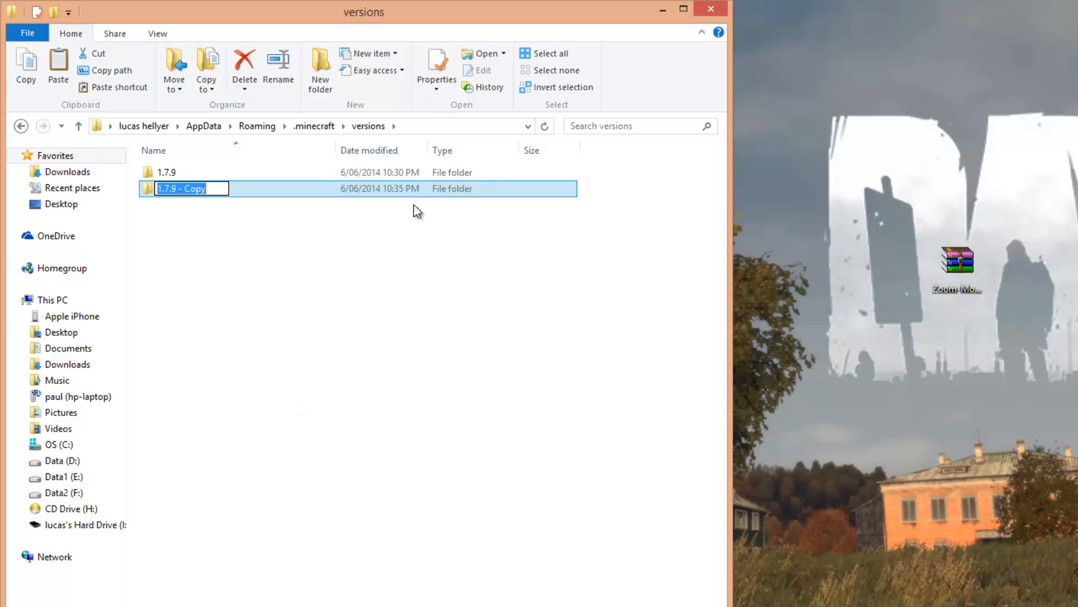
pyautogui.click(225, 188)
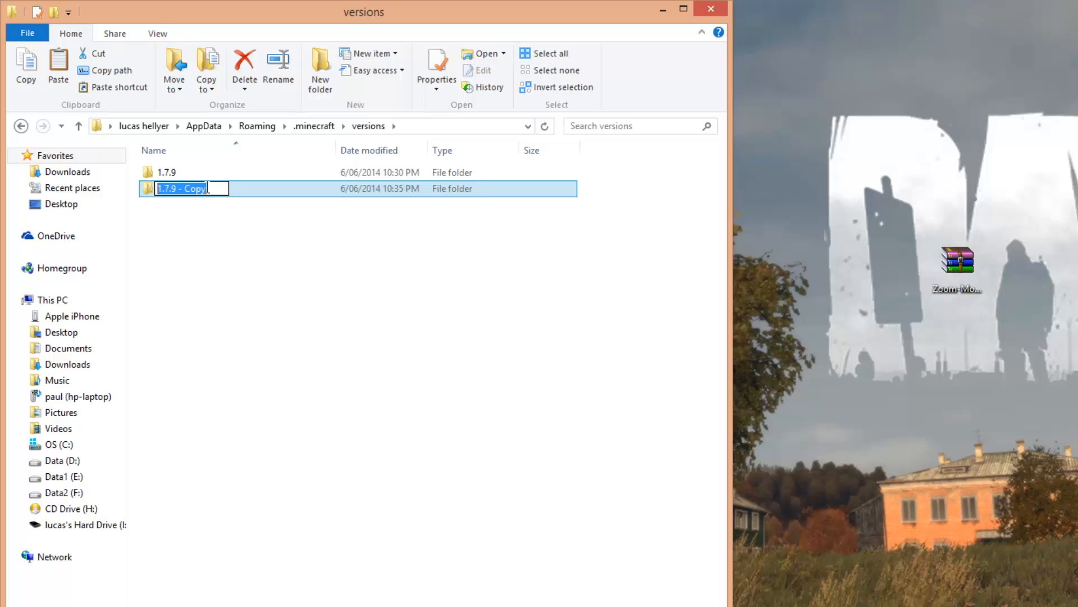
pyautogui.write('Z')
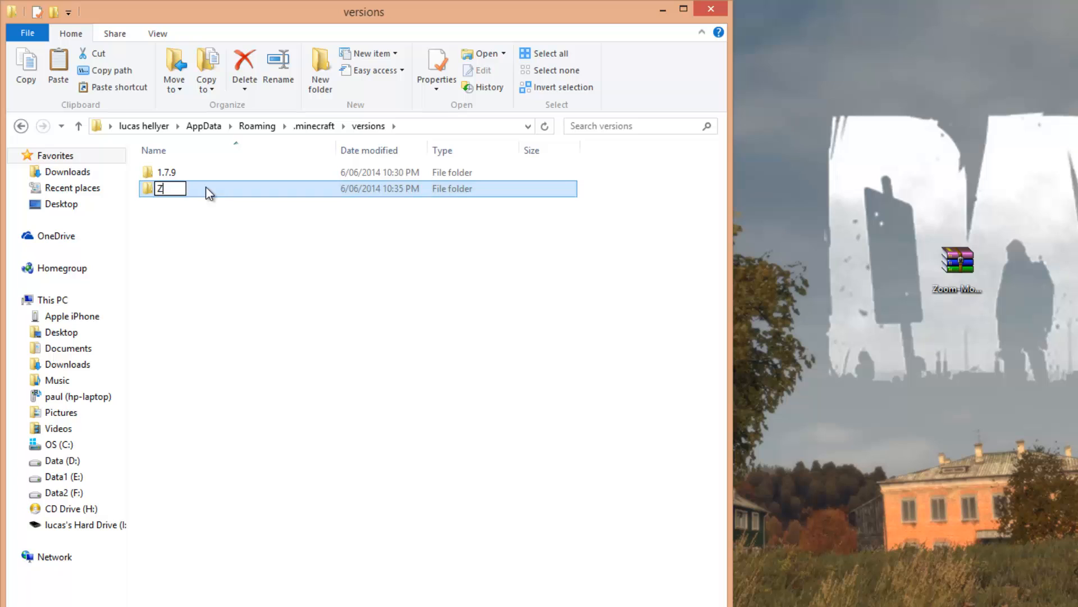
pyautogui.write('oomo')
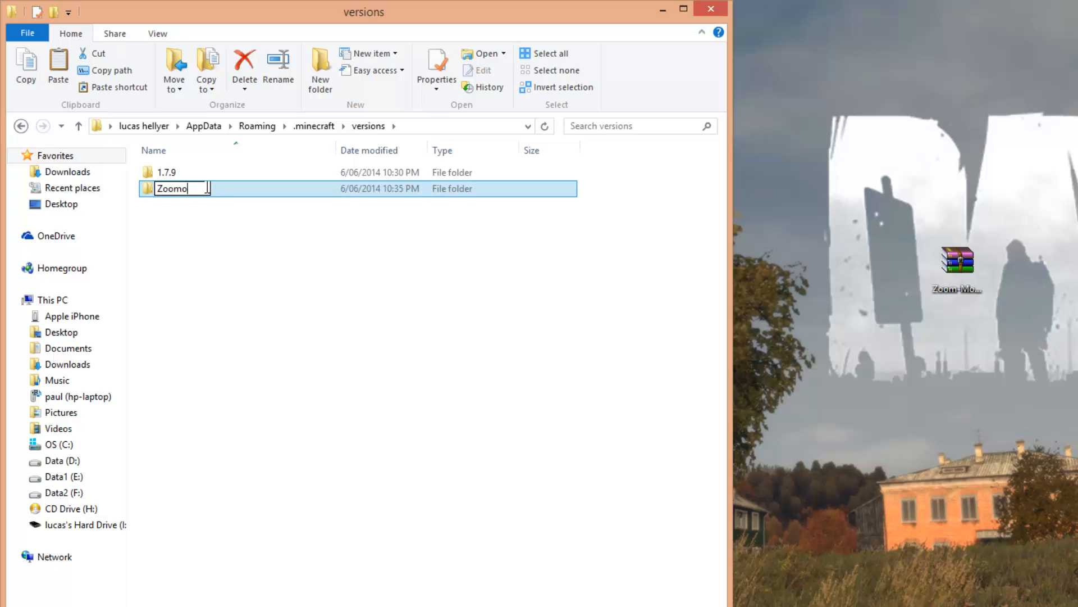
pyautogui.press('Backspace')
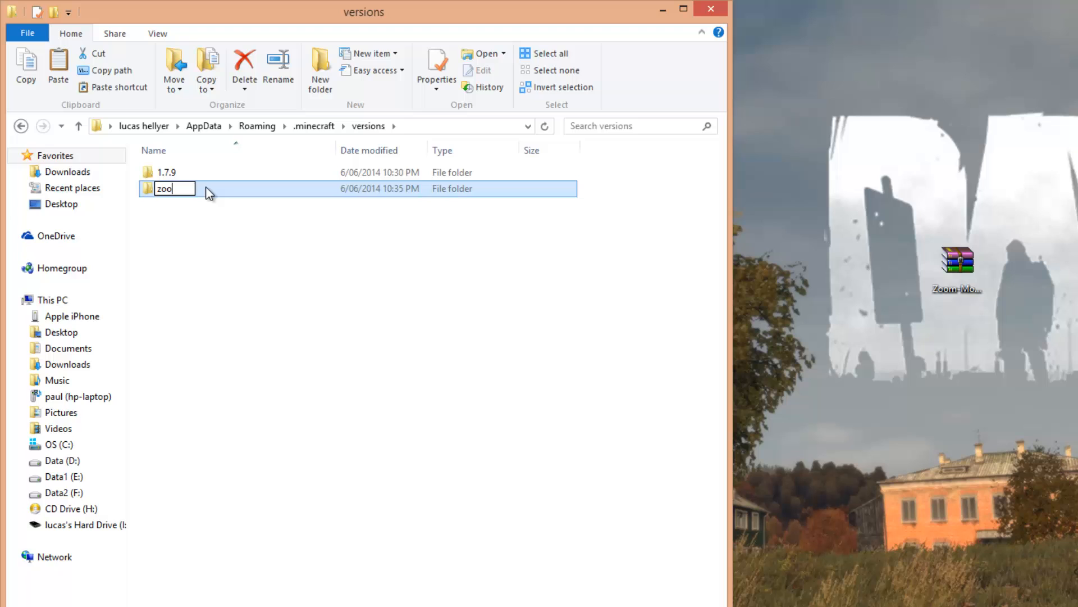
pyautogui.write('mod')
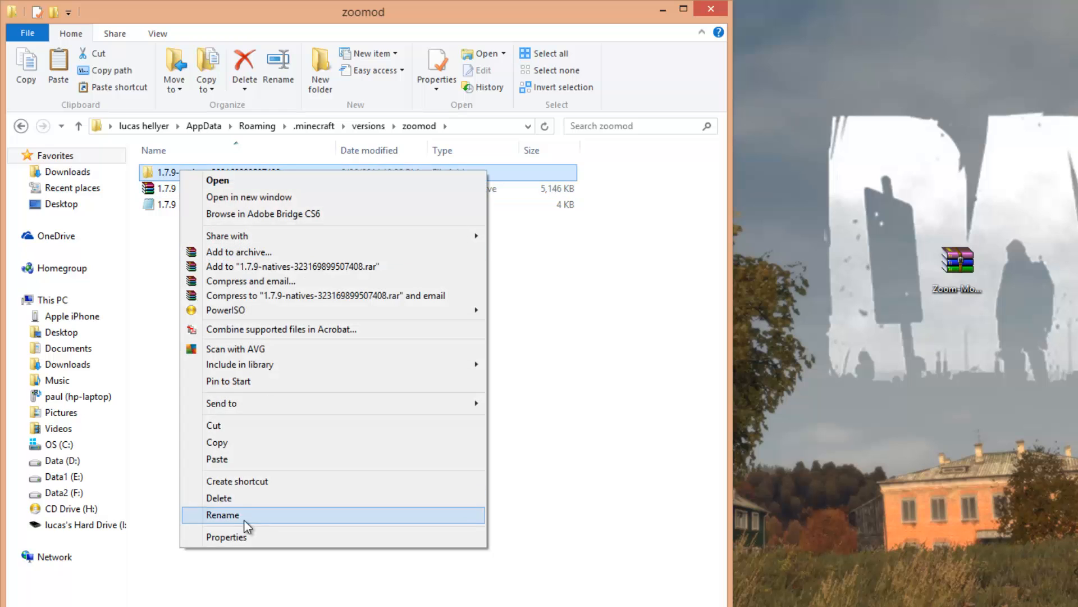
# Remove the natives folder and rename both remaining 1.7.9 files to zoomod.
pyautogui.click(222, 515)
pyautogui.write('zoomod')
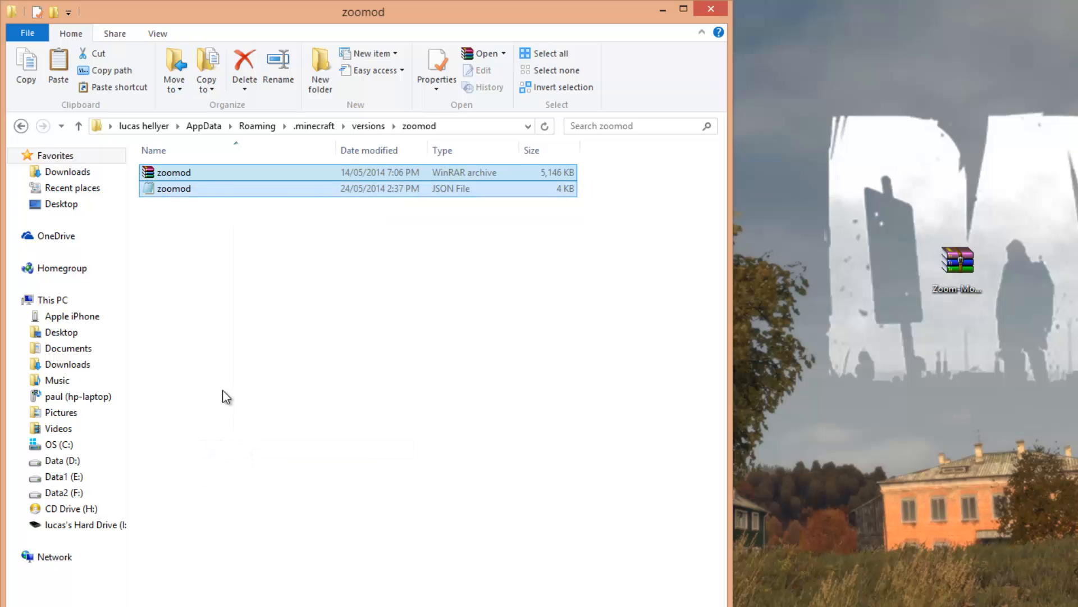
pyautogui.click(173, 189)
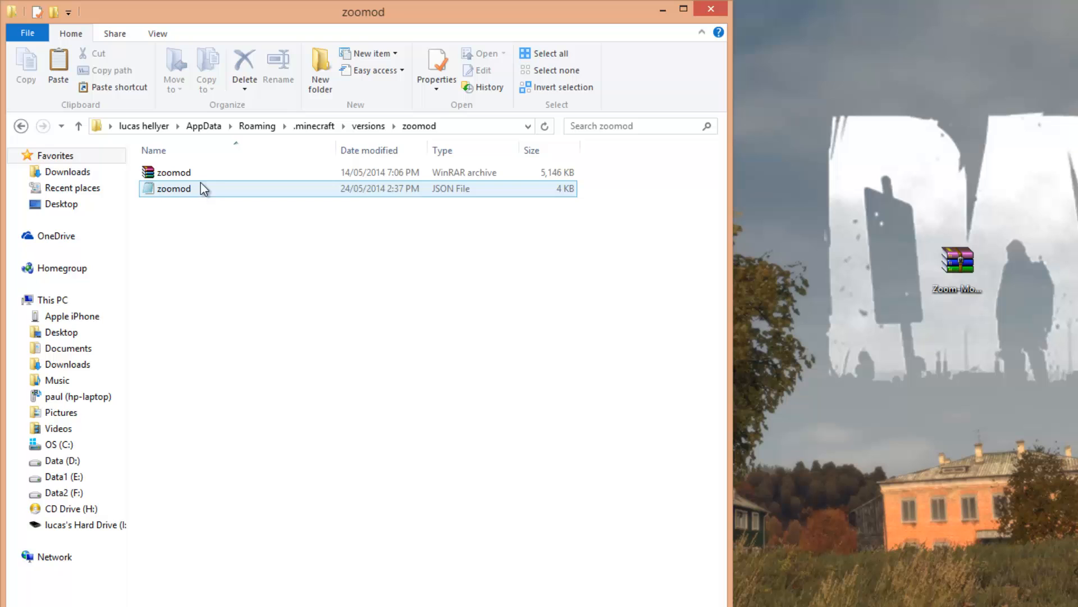
pyautogui.moveTo(229, 185)
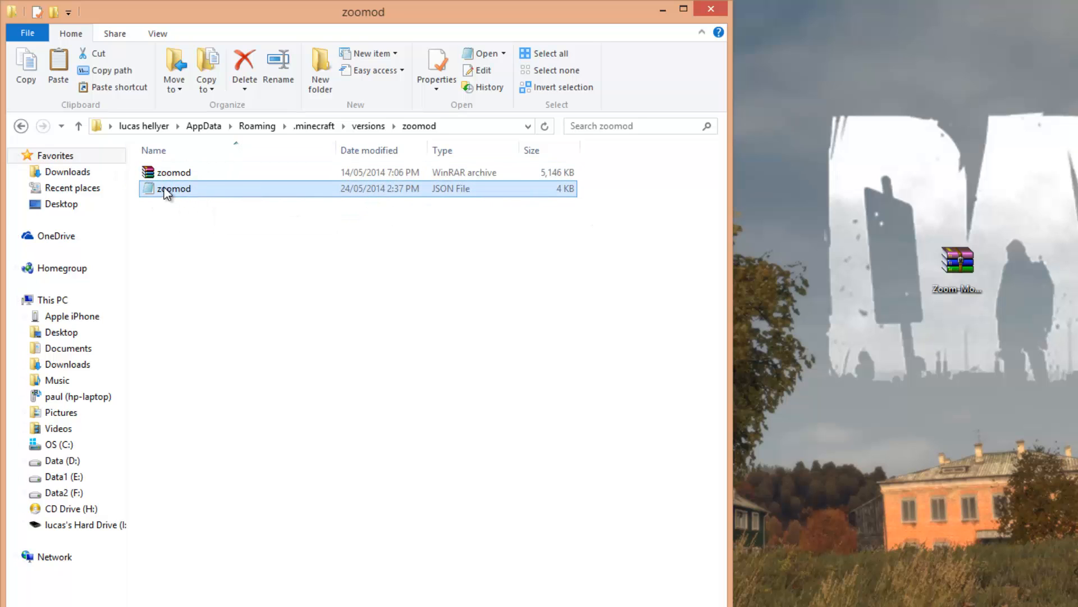
# Open the zoomod JSON file with Notepad from the Open with dialog.
pyautogui.rightClick(173, 189)
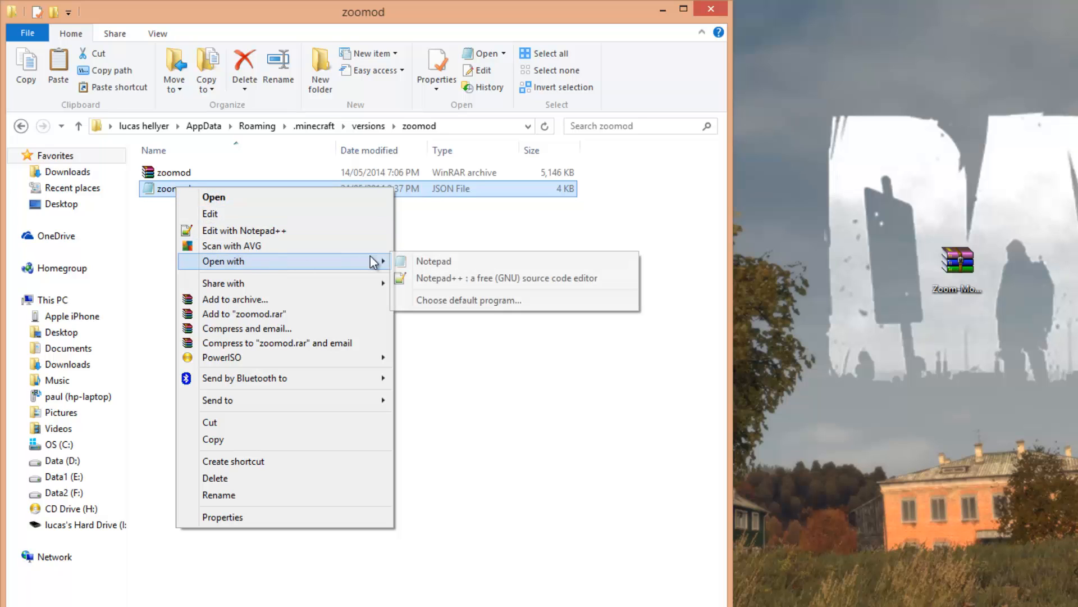
pyautogui.click(468, 300)
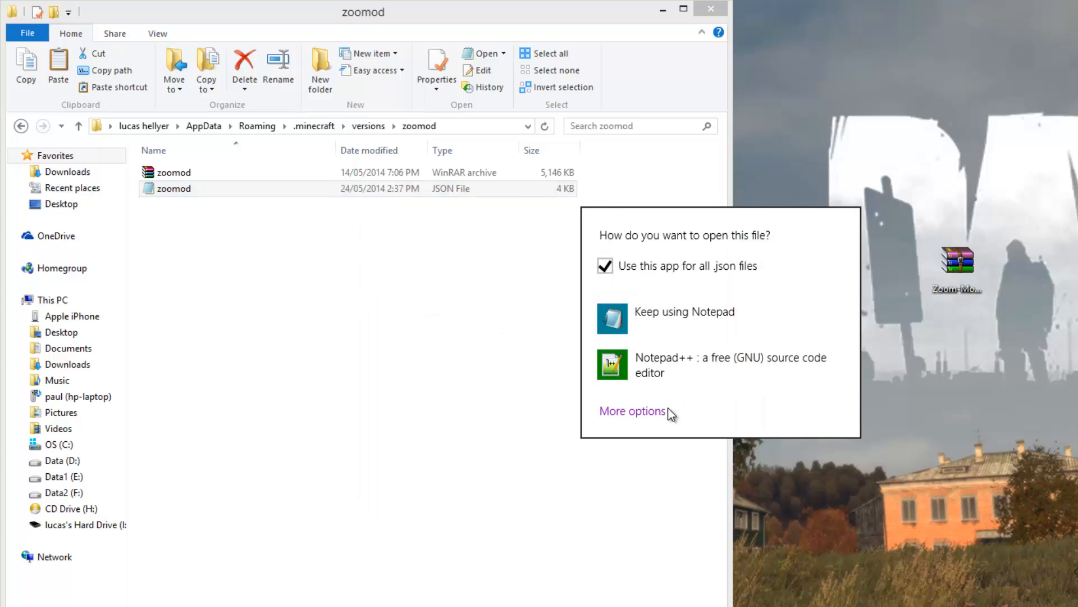
pyautogui.click(631, 411)
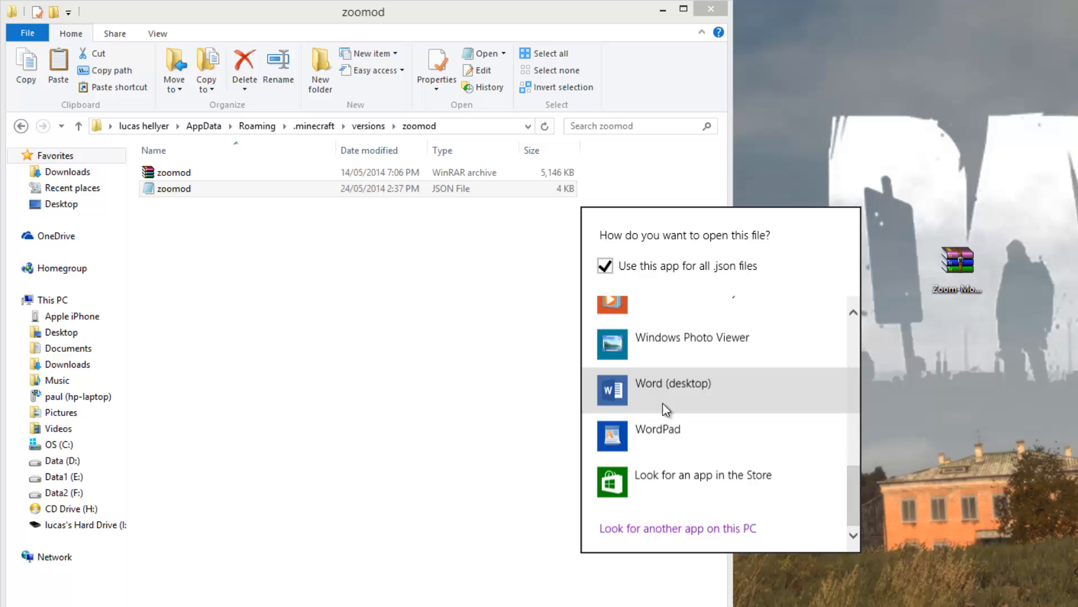
pyautogui.scroll(3)
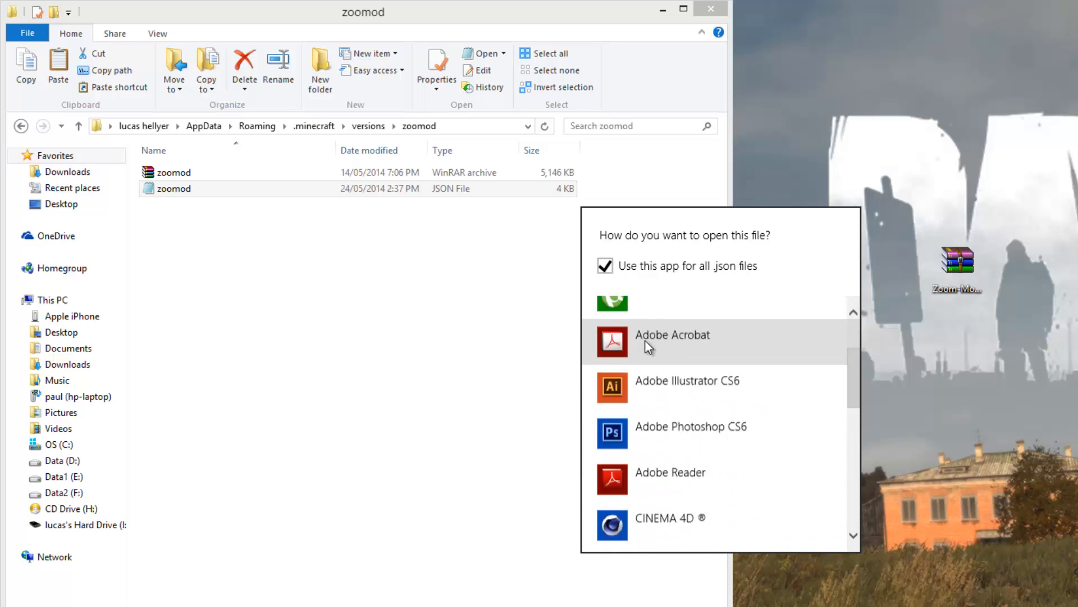
pyautogui.scroll(-3)
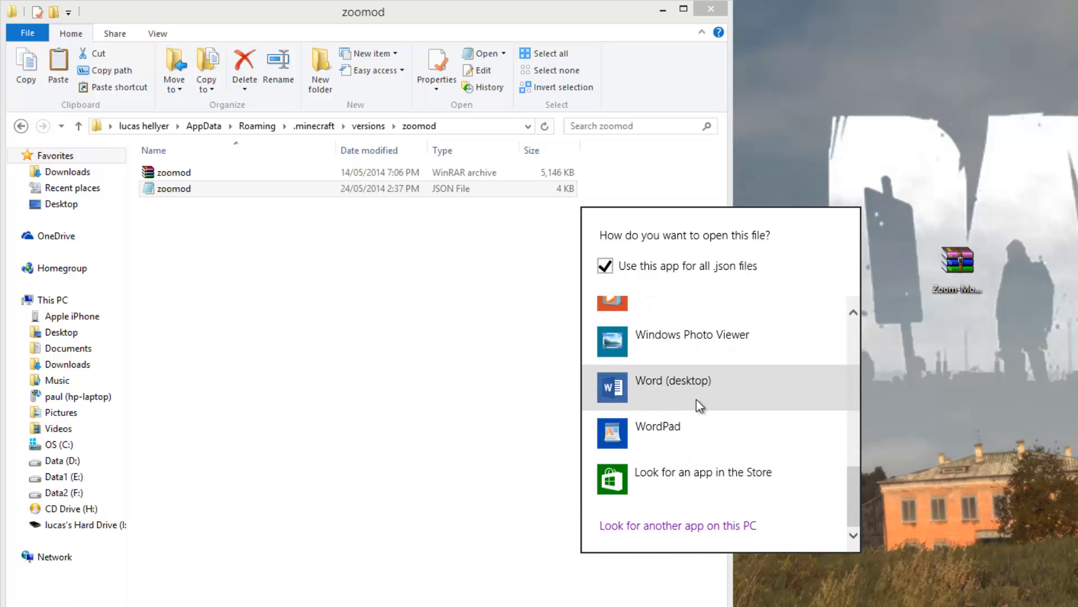
pyautogui.moveTo(654, 430)
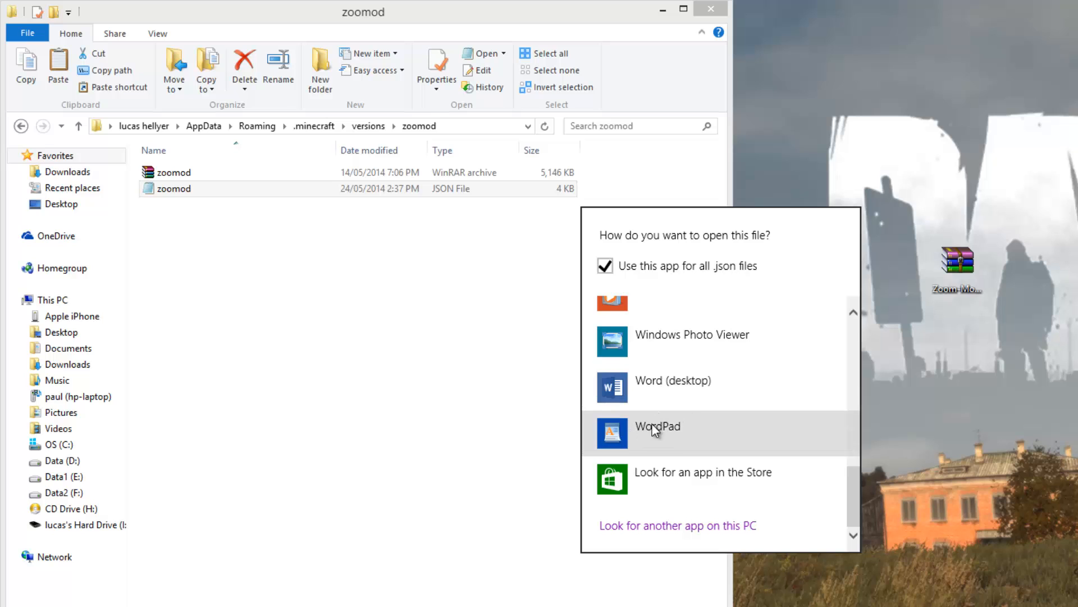
pyautogui.scroll(3)
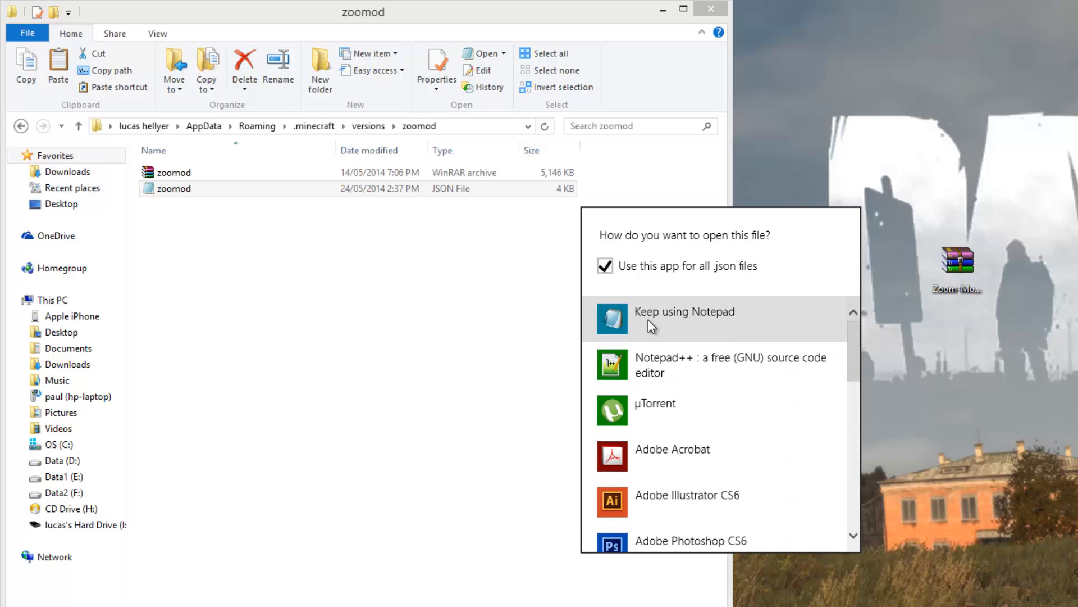
pyautogui.moveTo(666, 324)
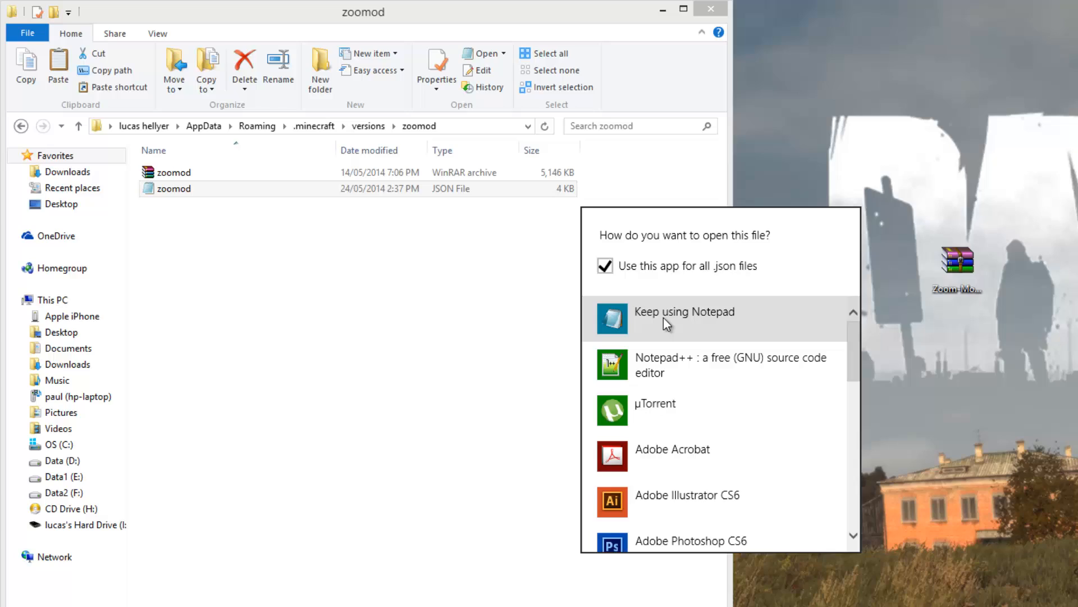
pyautogui.click(684, 311)
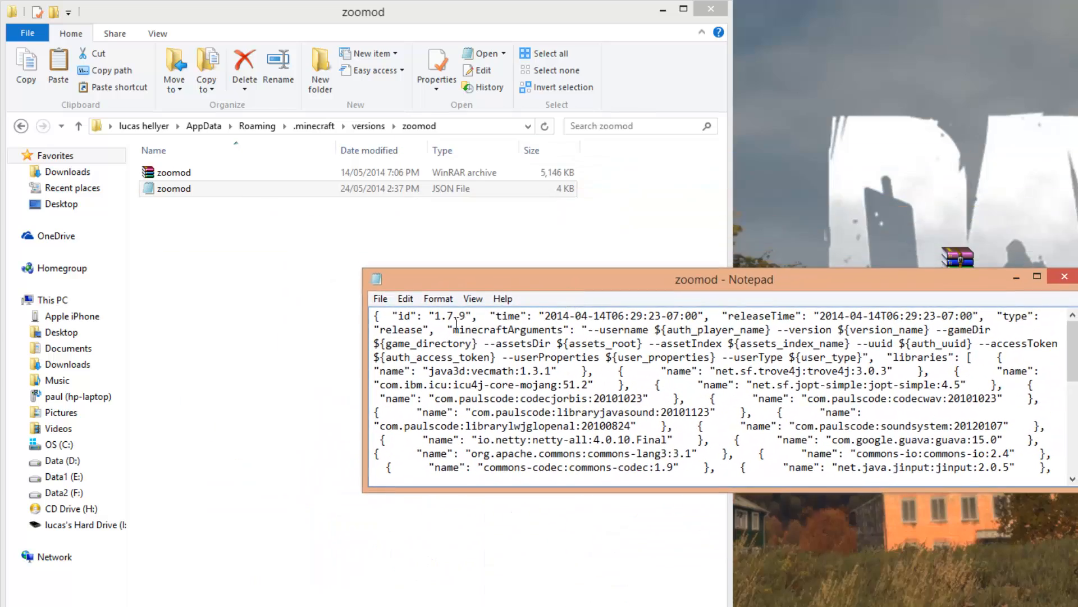
# Replace the JSON id value 1.7.9 with zoomod, then save and close Notepad.
pyautogui.doubleClick(448, 316)
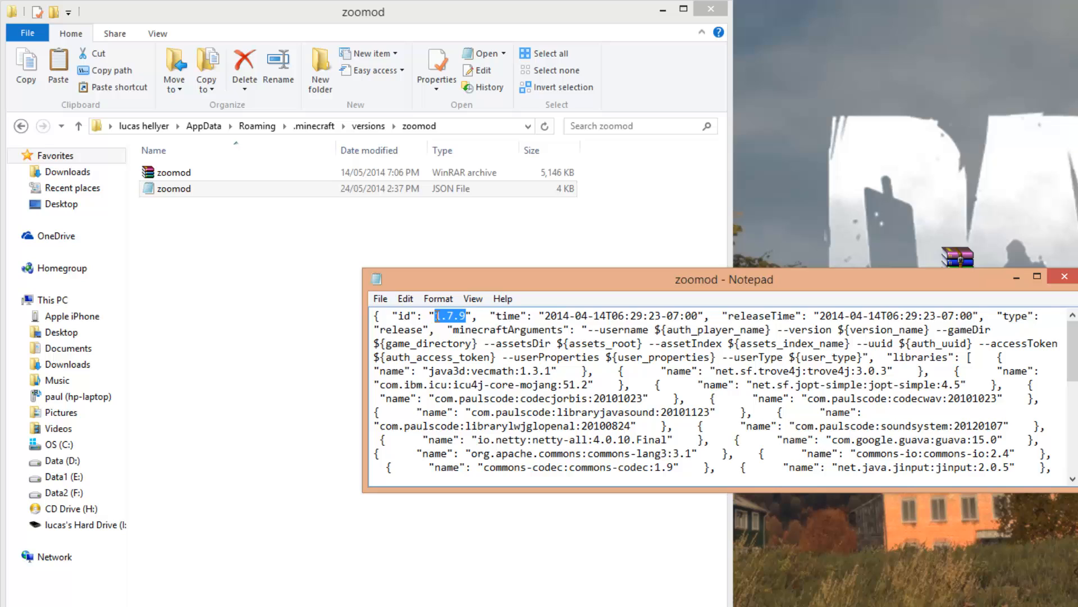
pyautogui.press('Delete')
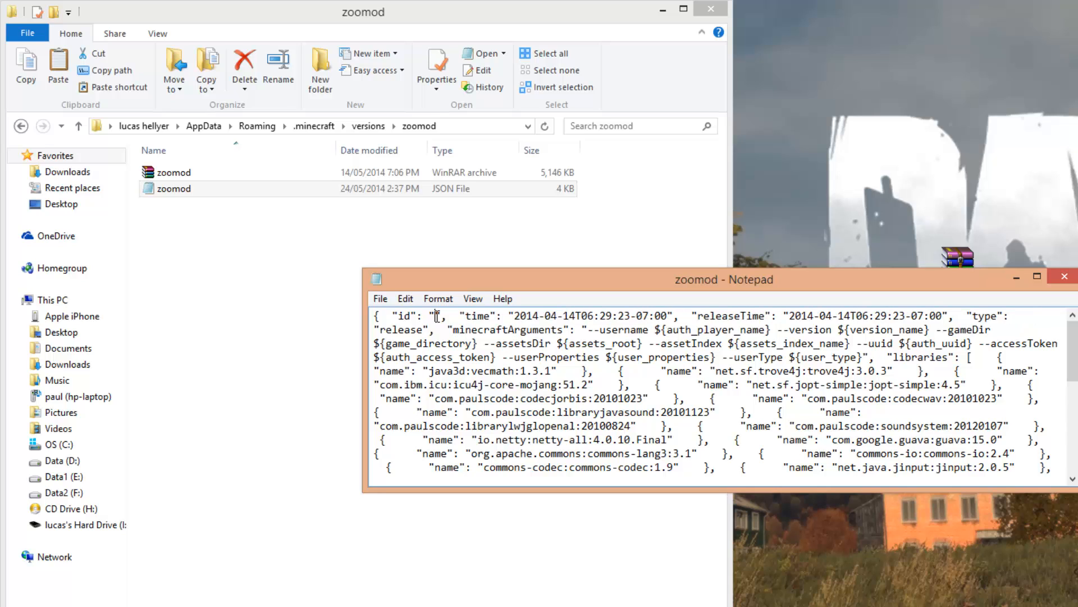
pyautogui.write('zoomood')
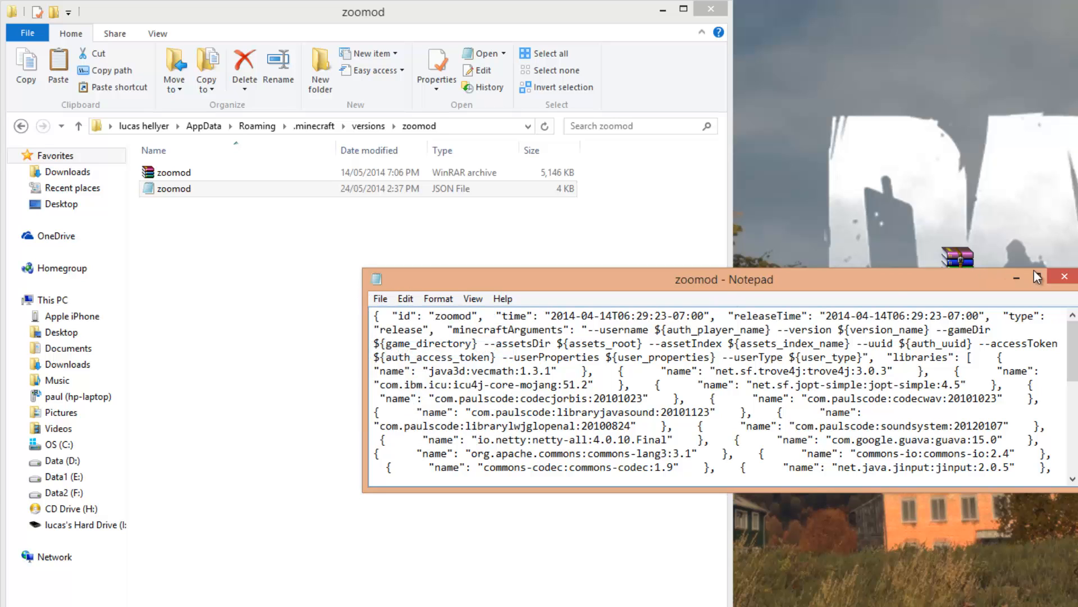
pyautogui.click(1066, 277)
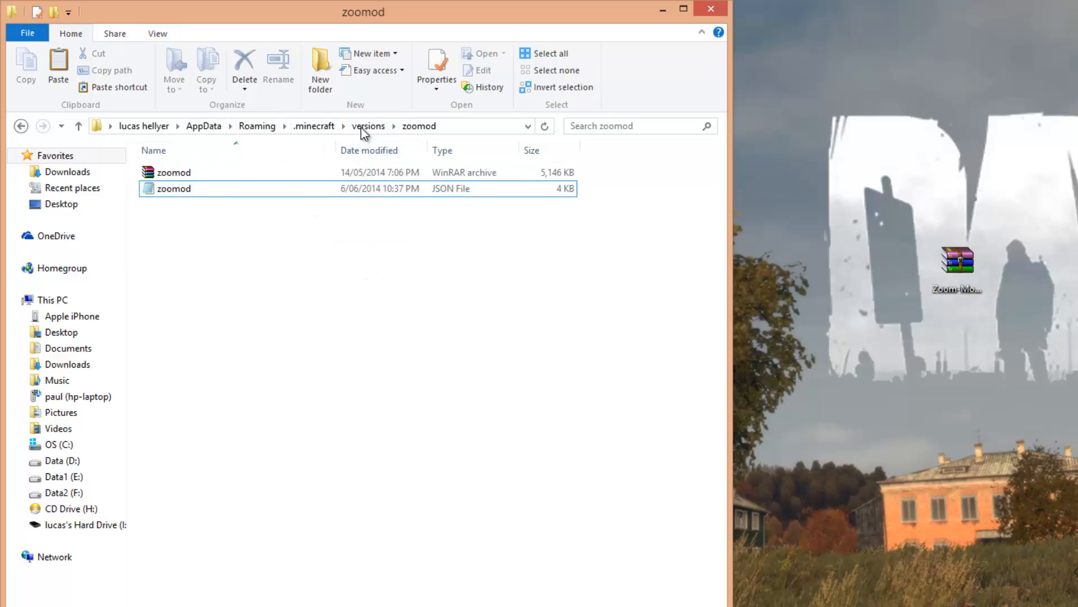
pyautogui.click(368, 126)
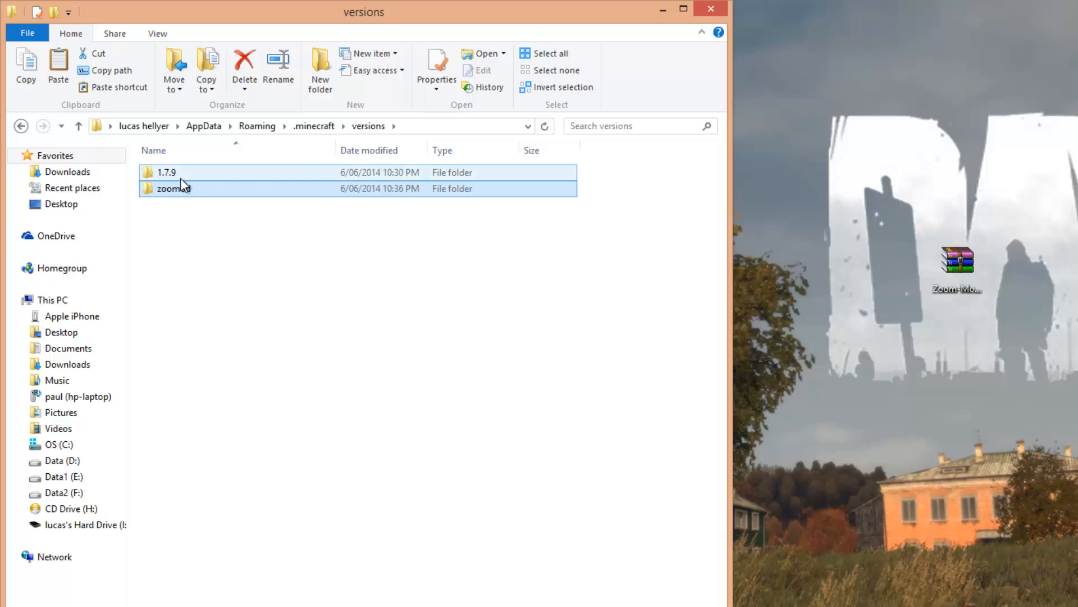
pyautogui.moveTo(173, 189)
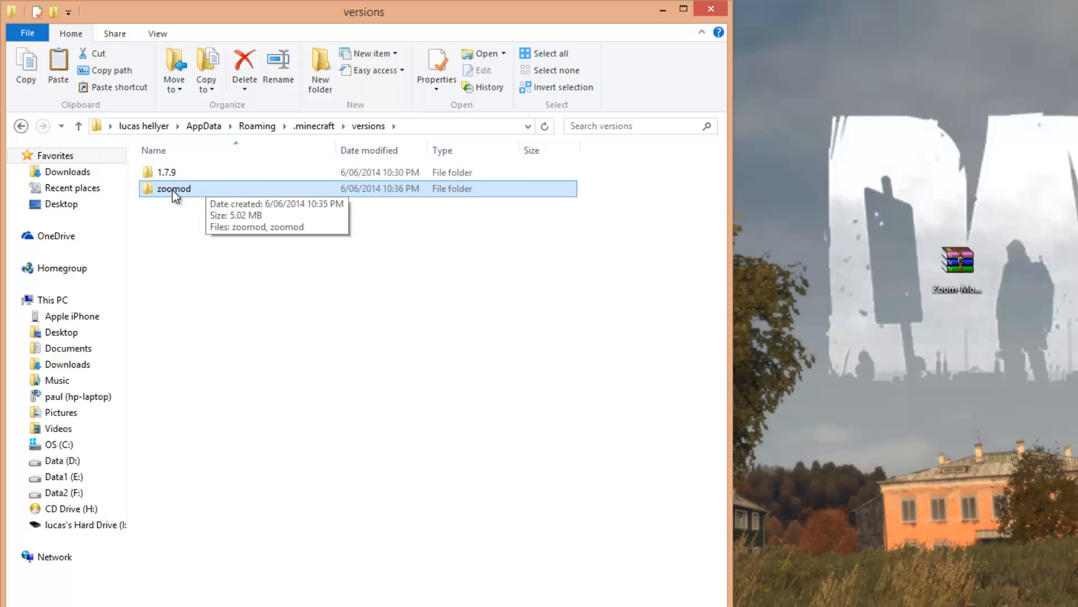
pyautogui.doubleClick(173, 187)
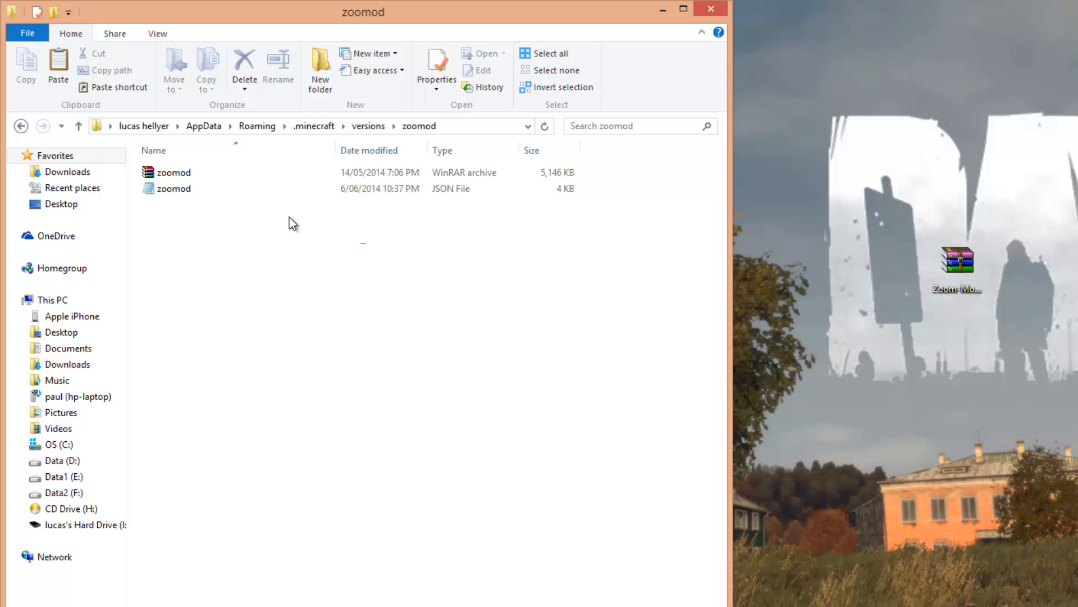
pyautogui.doubleClick(174, 188)
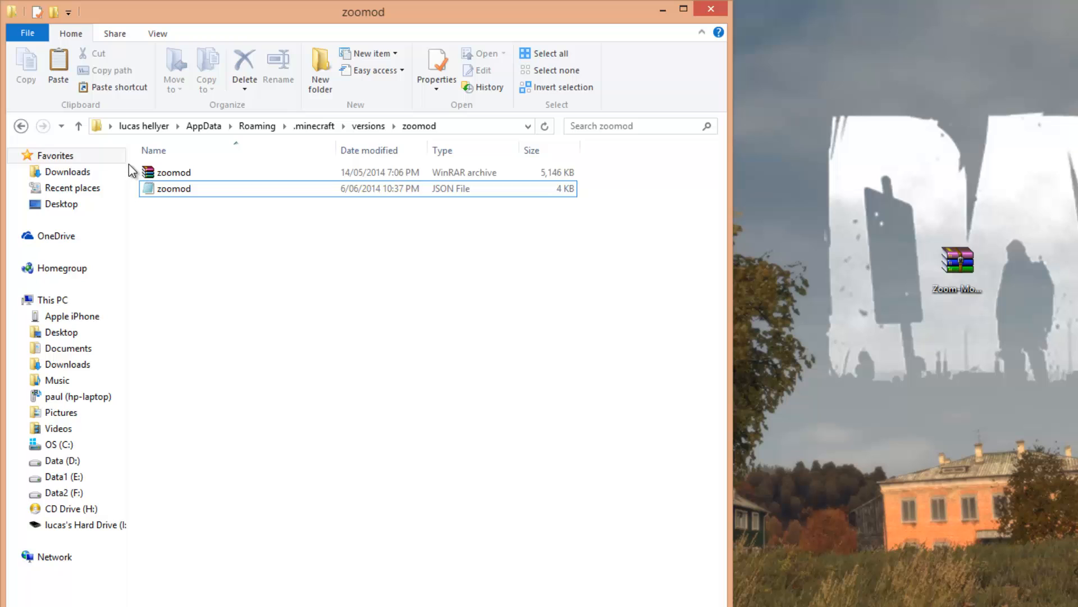
pyautogui.click(174, 172)
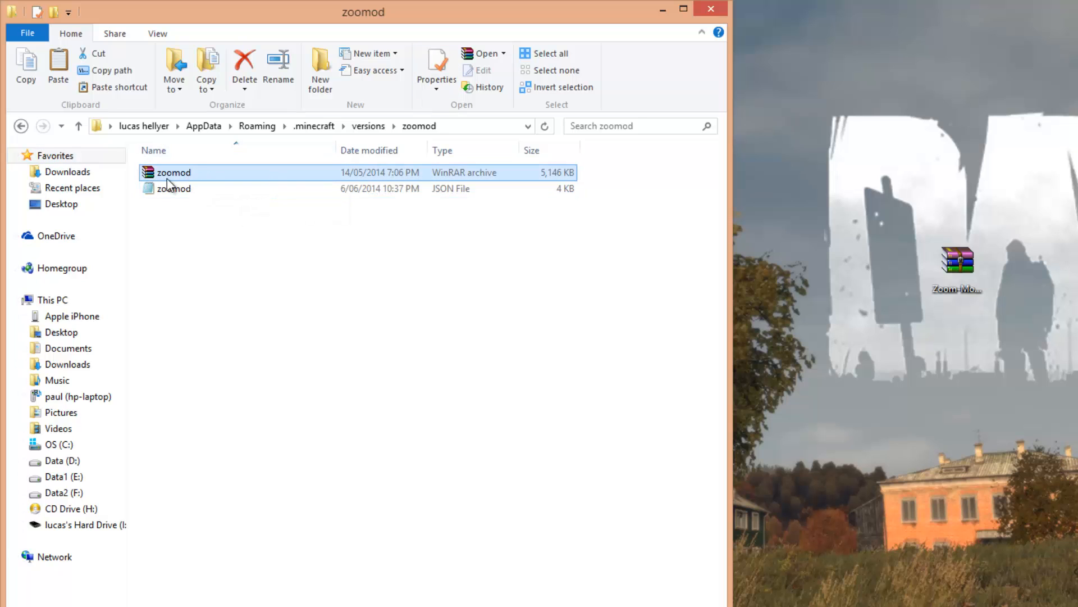
pyautogui.click(173, 172)
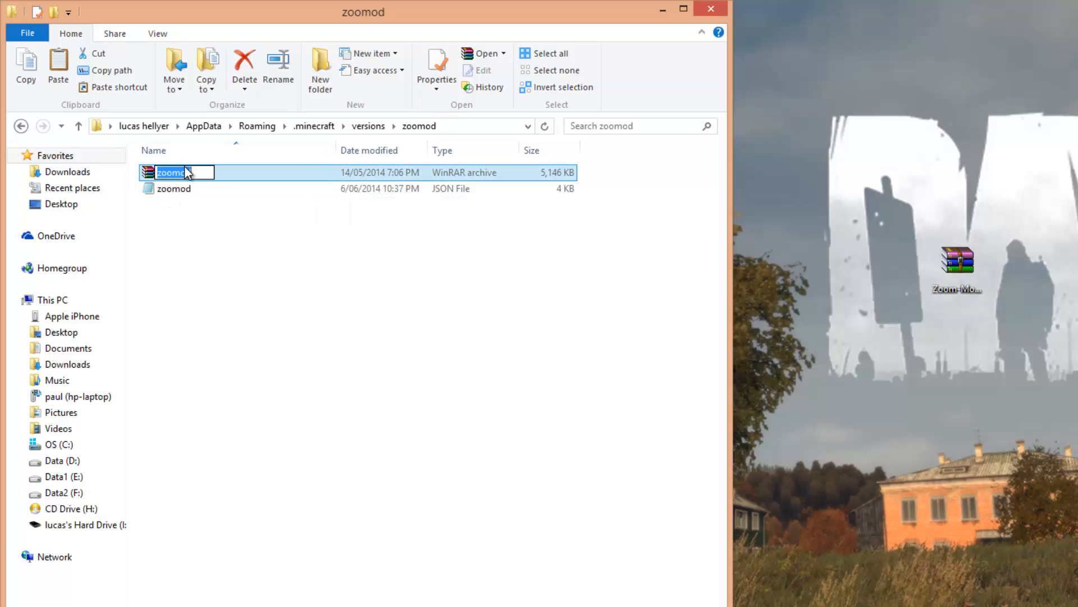
# Open zoomod.jar with WinRAR archiver and bring up actions for its META-INF folder.
pyautogui.rightClick(182, 172)
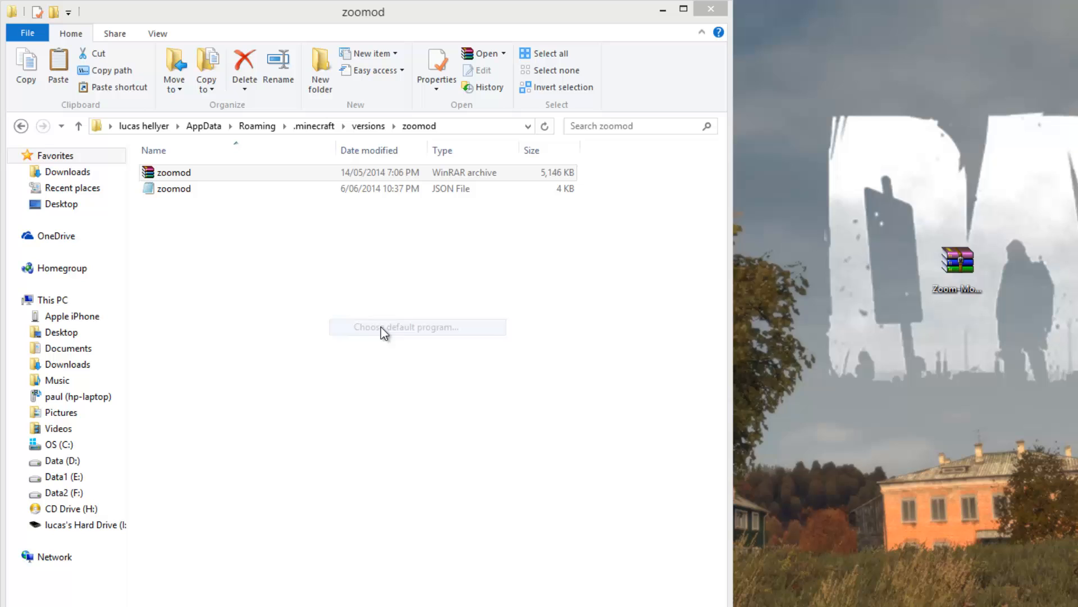
pyautogui.click(416, 327)
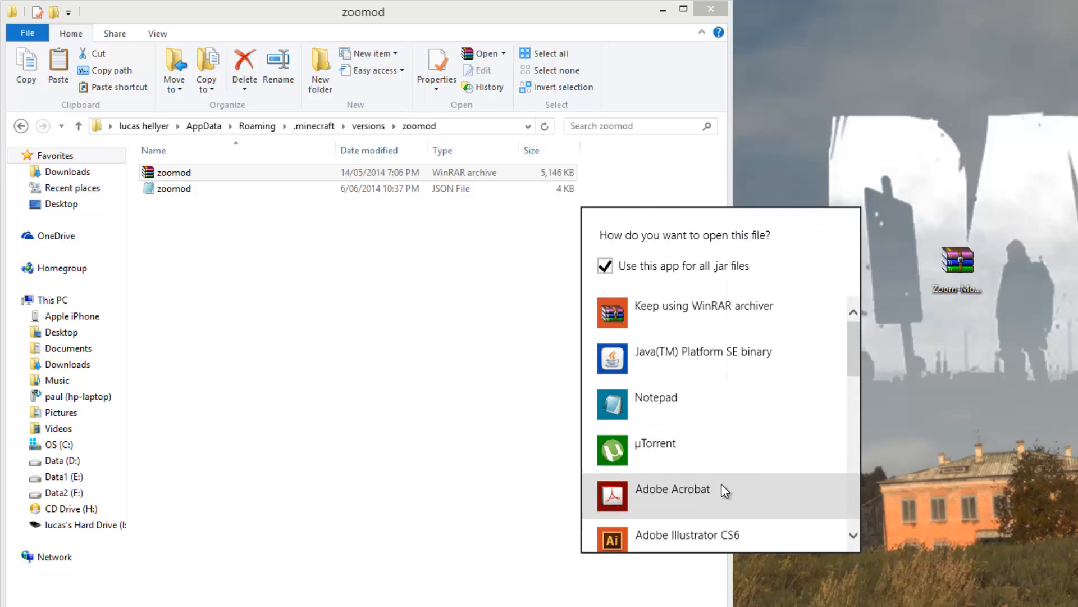
pyautogui.scroll(-3)
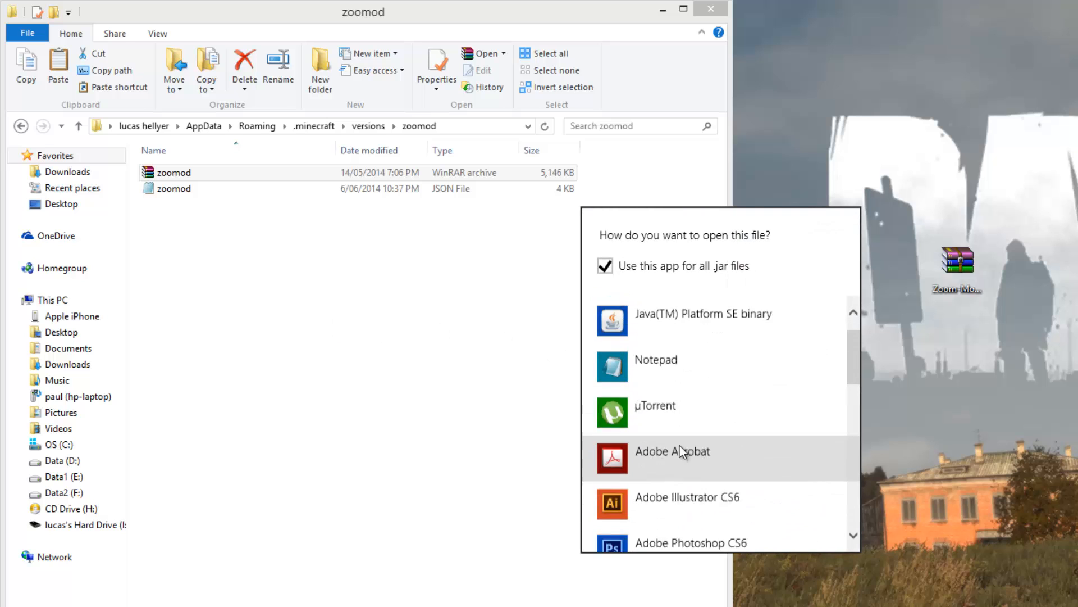
pyautogui.scroll(-3)
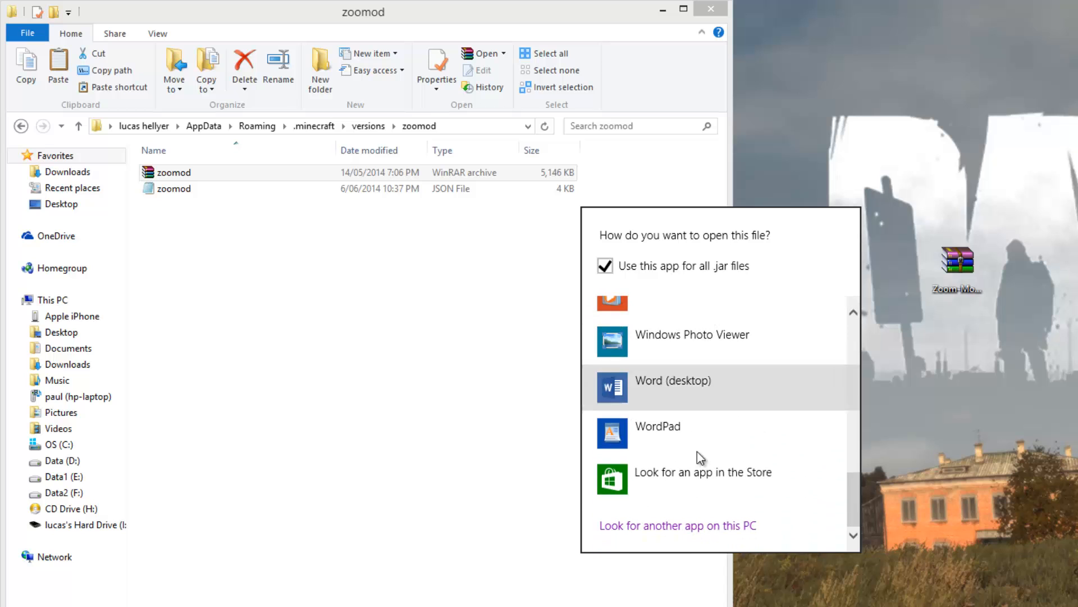
pyautogui.moveTo(844, 437)
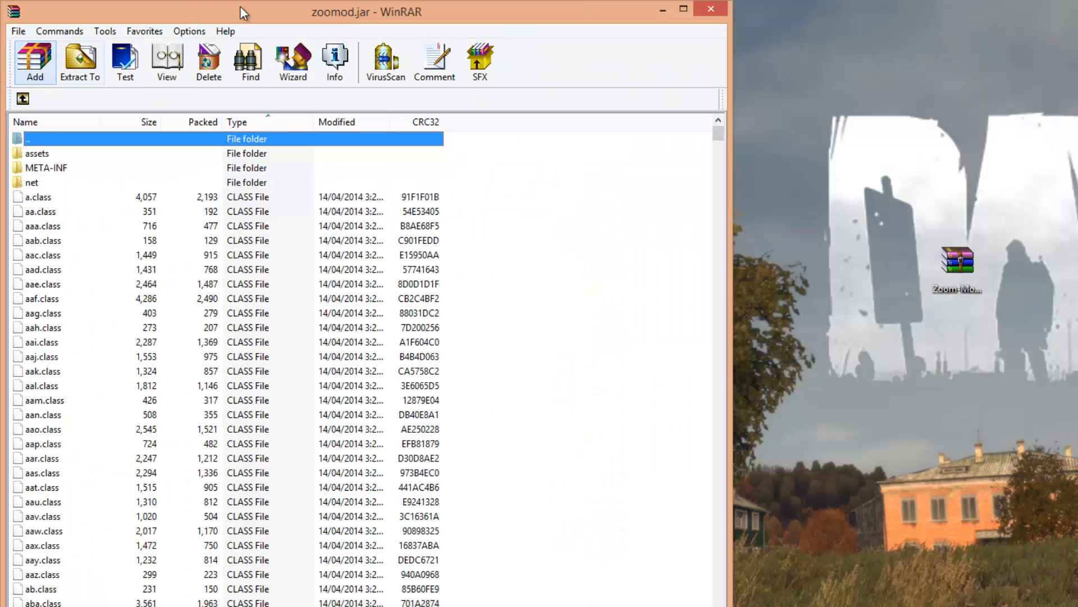
pyautogui.click(46, 167)
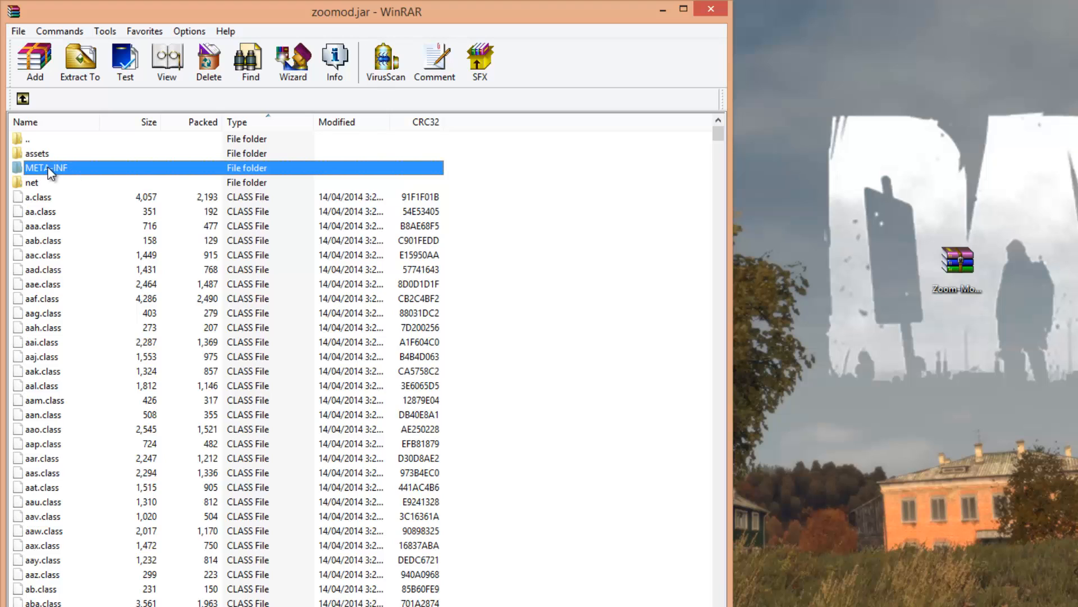
pyautogui.rightClick(45, 168)
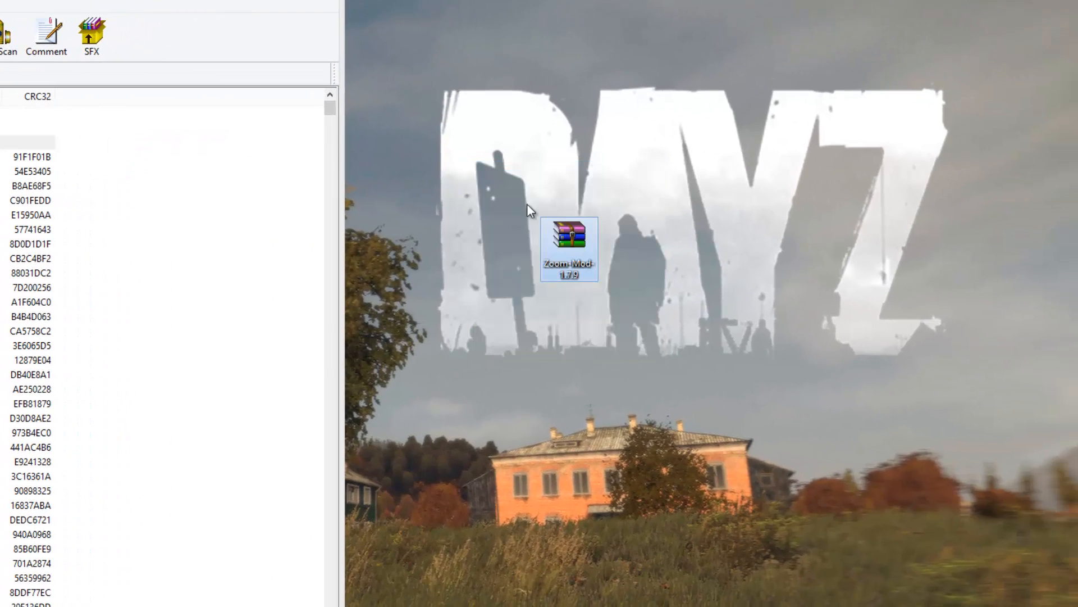
# Open Zoom-Mod-1.7.9.zip in WinRAR and add bbi.class and bof.class into zoomod.jar.
pyautogui.rightClick(568, 237)
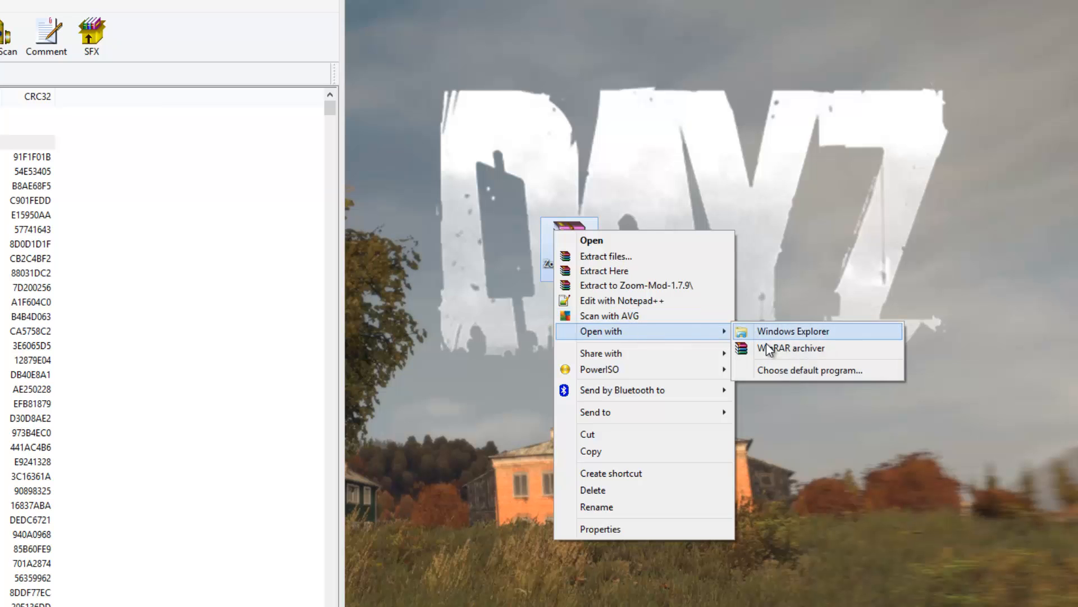
pyautogui.click(810, 369)
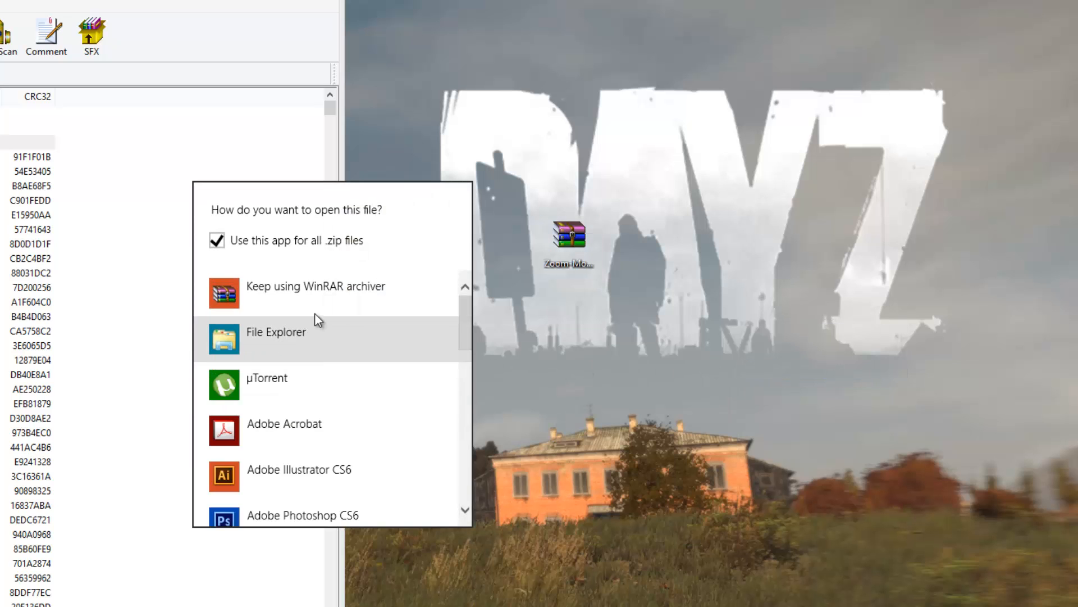
pyautogui.click(315, 286)
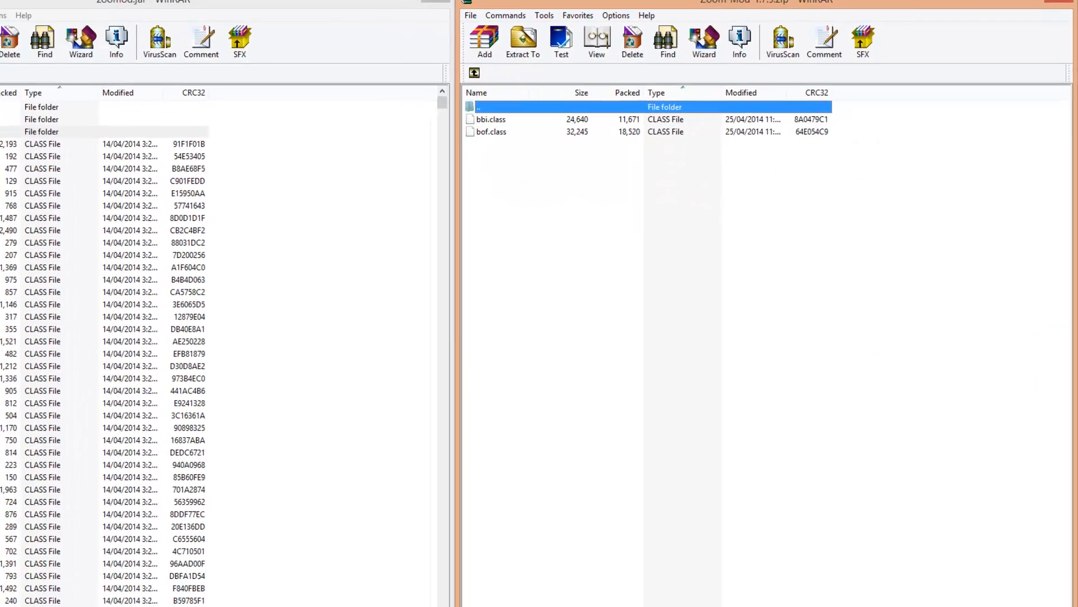
pyautogui.click(567, 112)
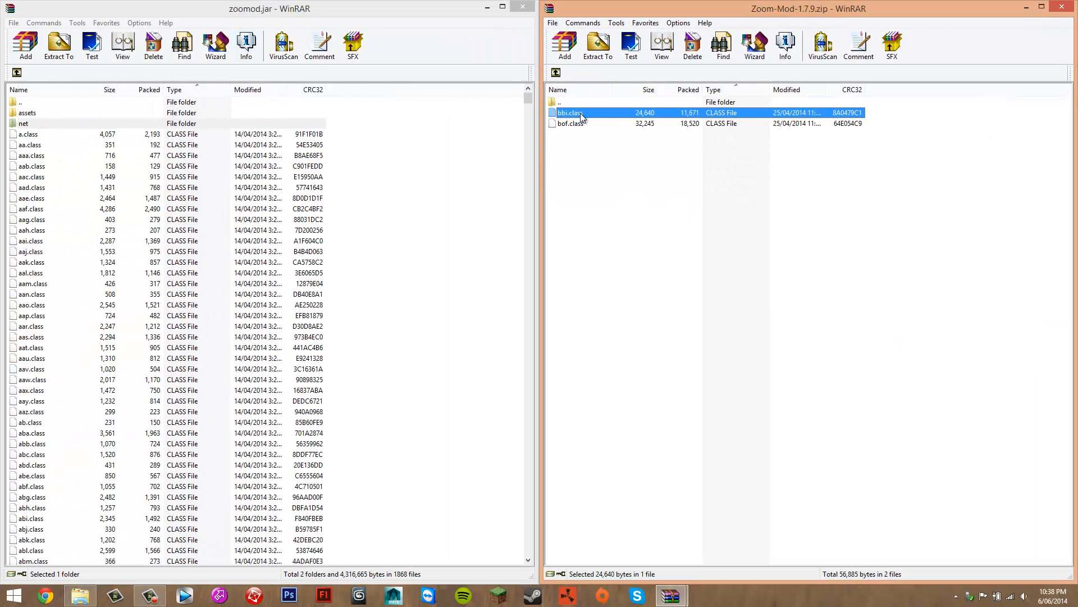
pyautogui.click(570, 124)
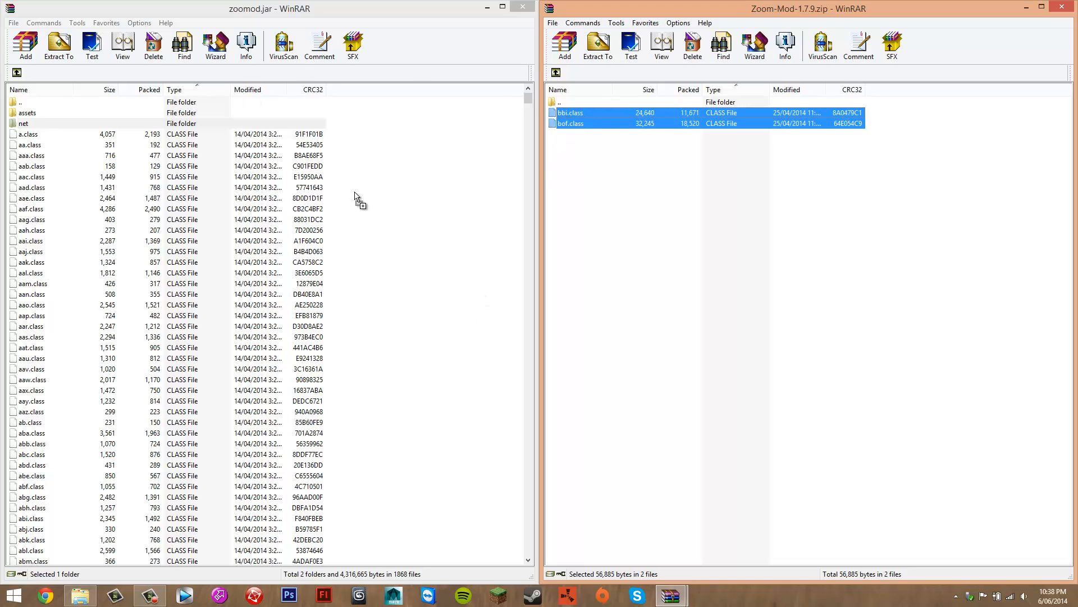
pyautogui.moveTo(457, 219)
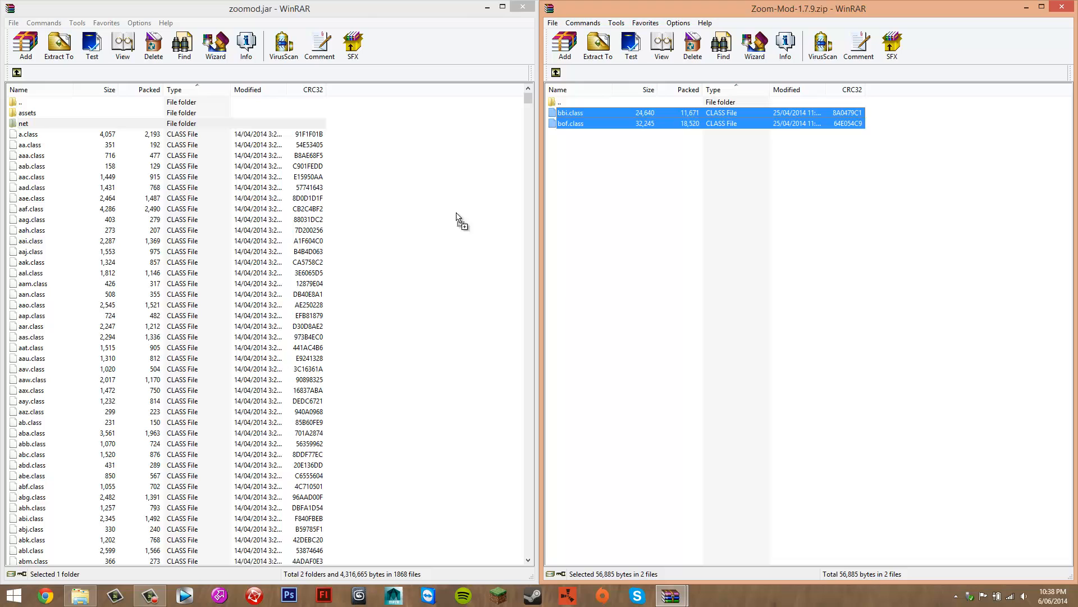
pyautogui.moveTo(402, 169)
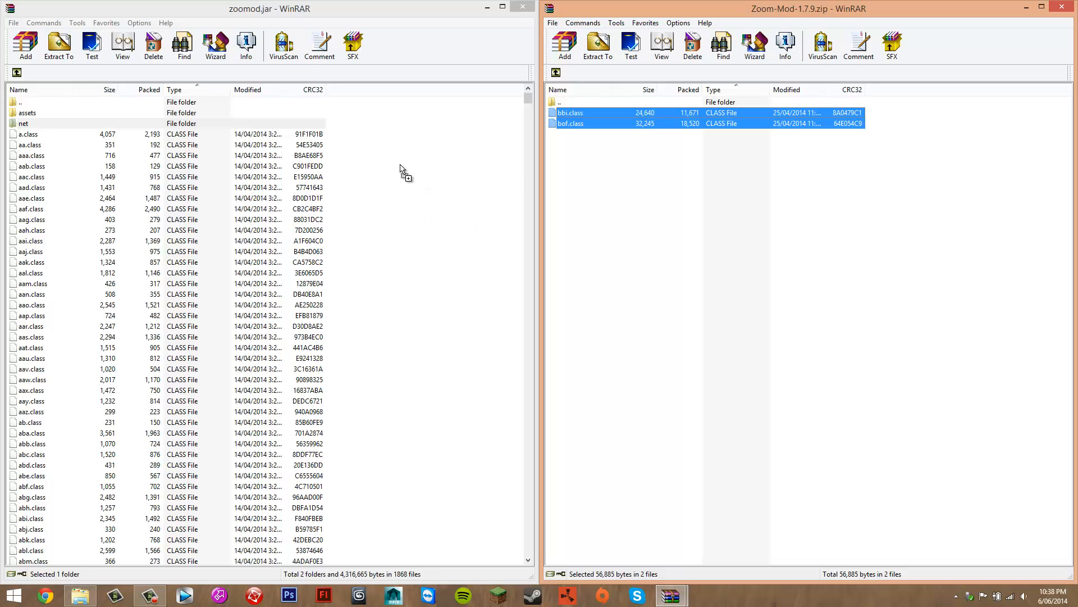
pyautogui.click(26, 45)
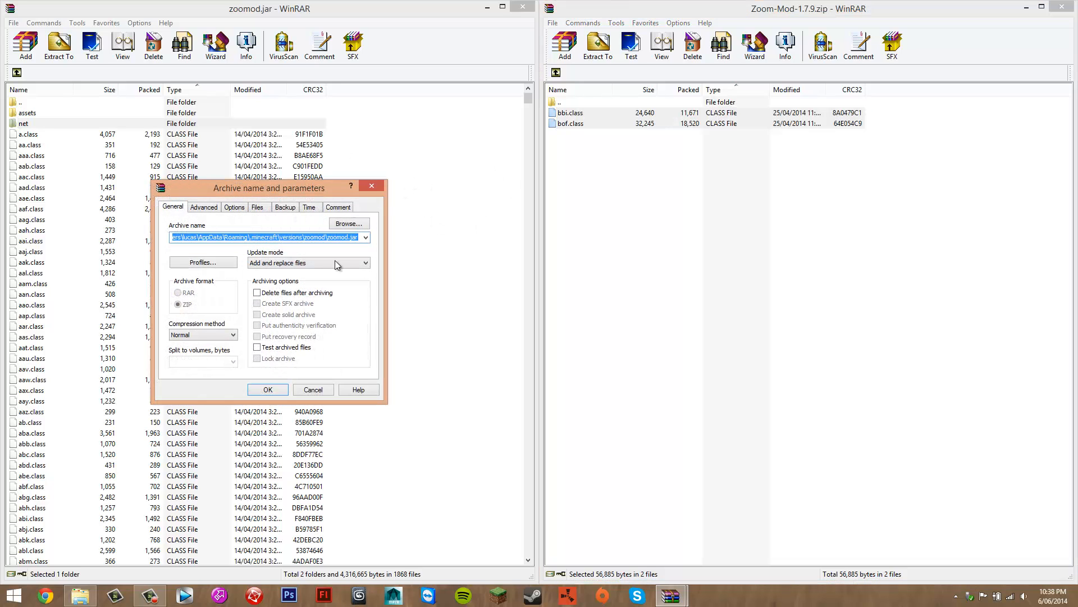
pyautogui.click(267, 390)
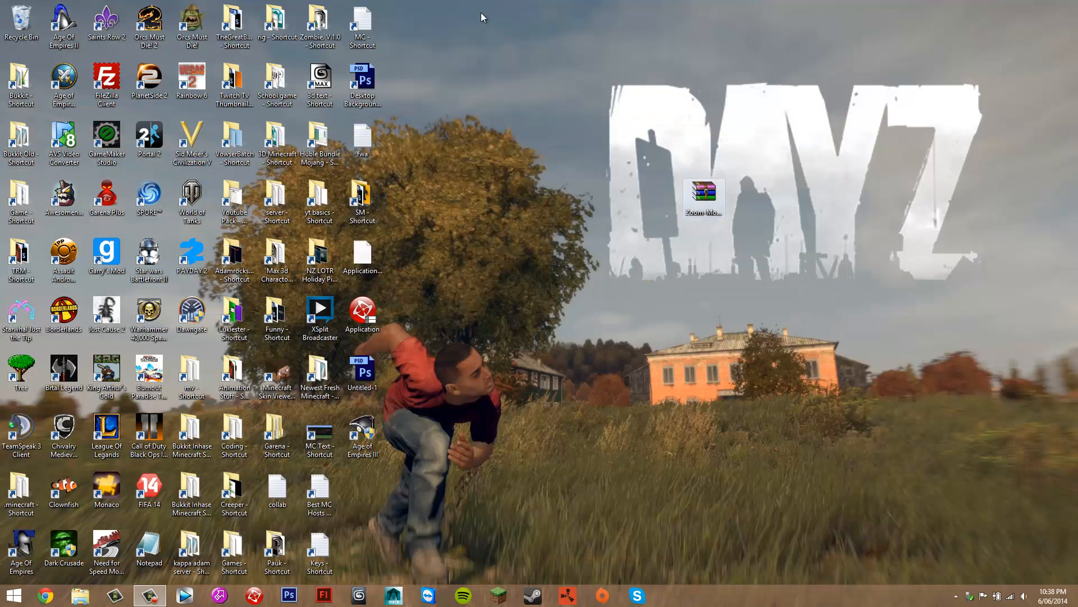
pyautogui.moveTo(609, 463)
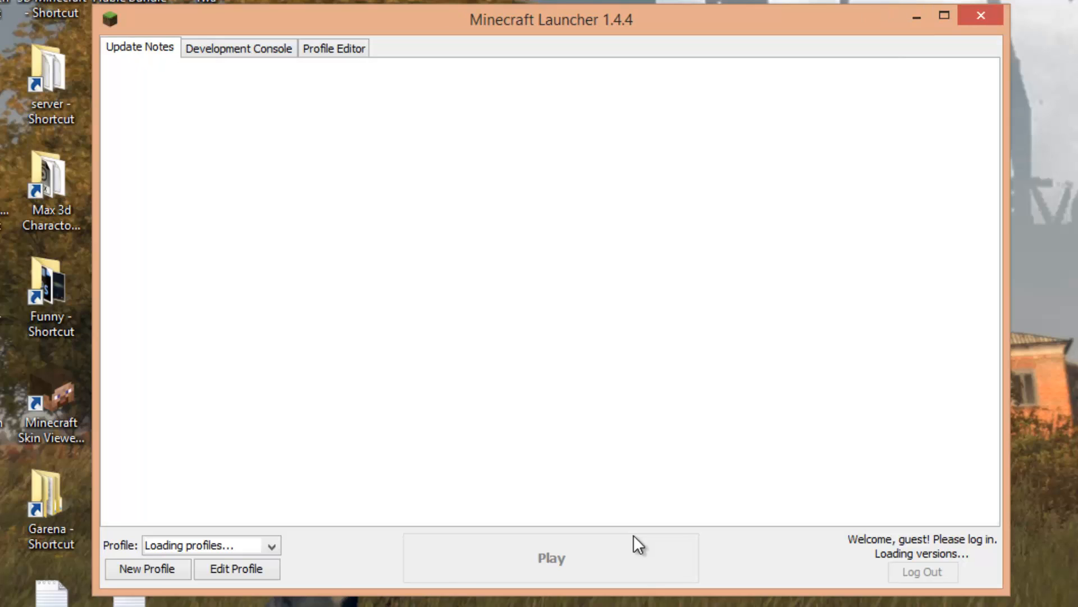
# Start a new launcher profile and name it 'Zoom Mod'.
pyautogui.click(147, 569)
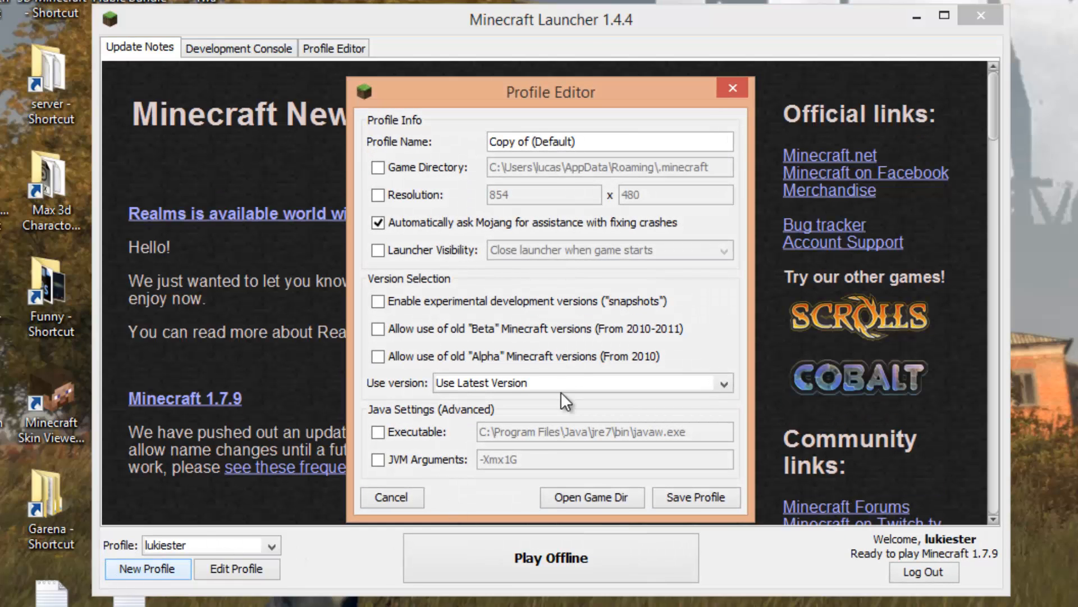
pyautogui.click(609, 141)
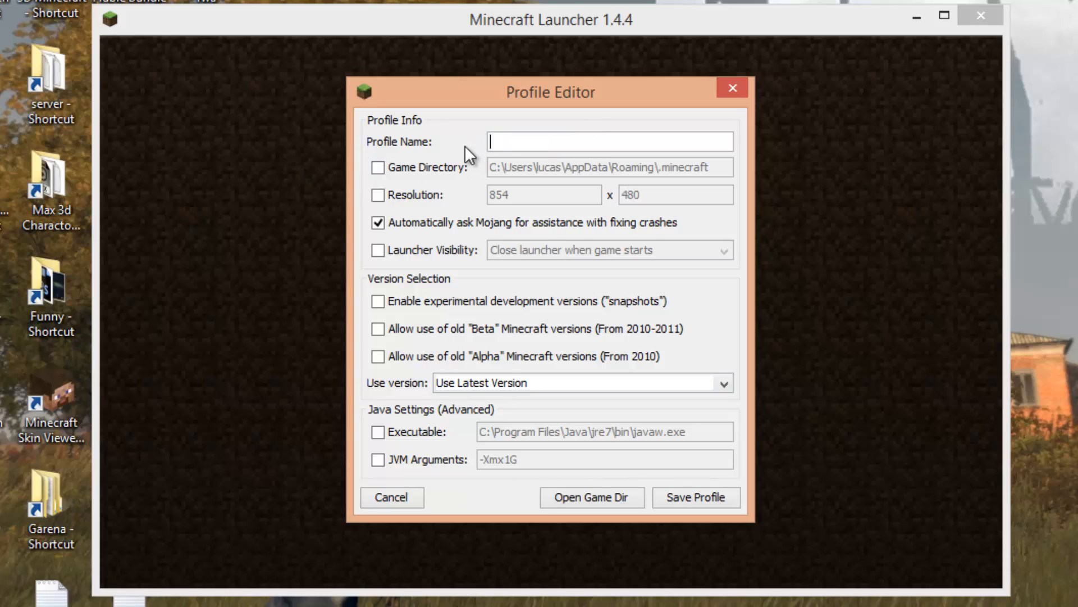
pyautogui.write('Zoom Mod')
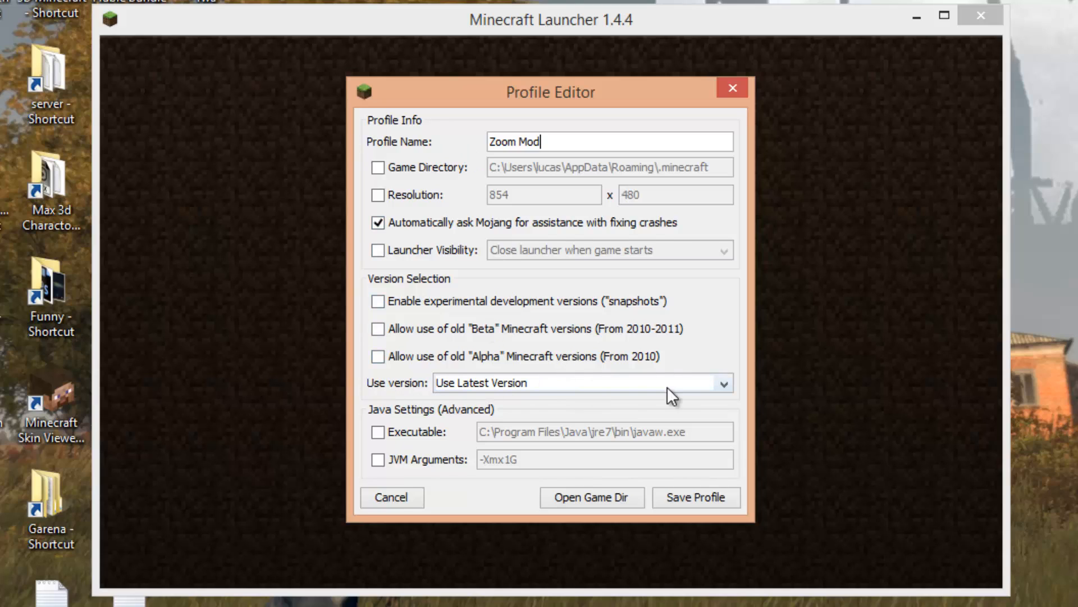
# Set the profile to use the release zoomod version, save it and continue with the logged-in account.
pyautogui.click(722, 383)
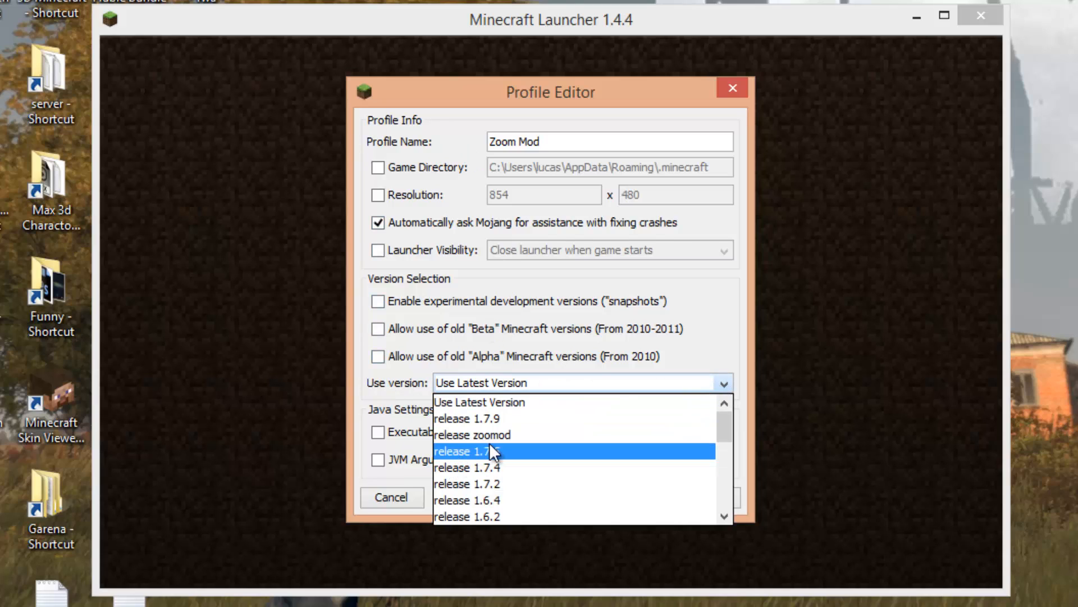
pyautogui.scroll(-3)
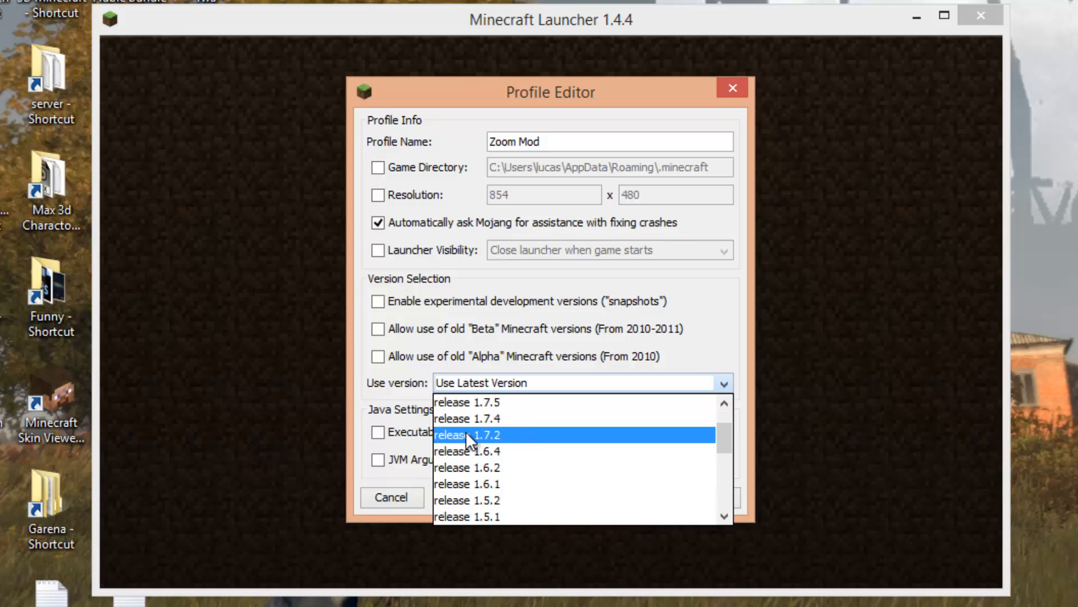
pyautogui.scroll(3)
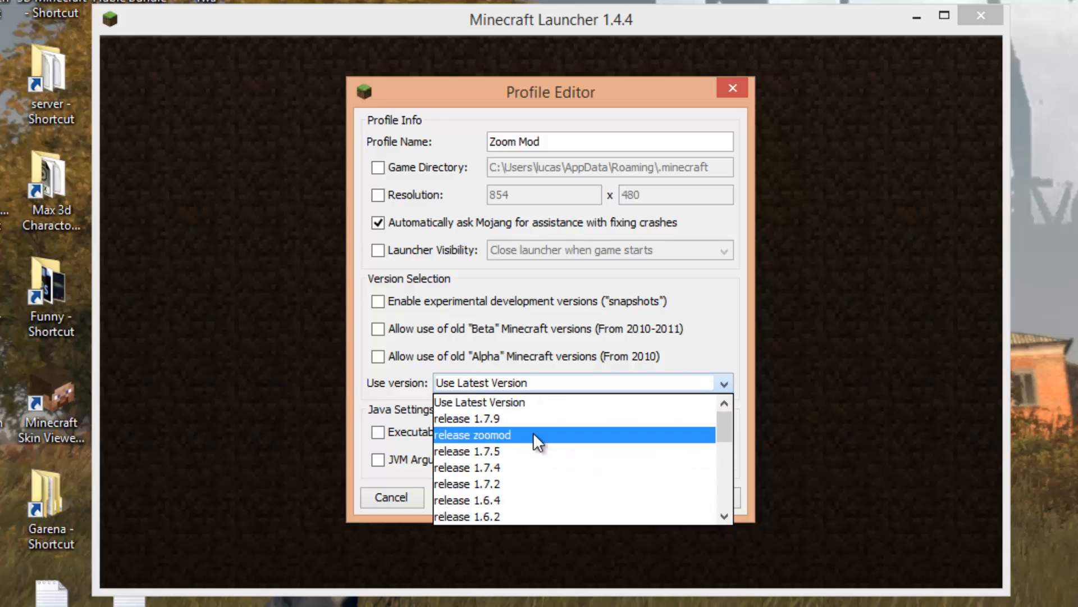
pyautogui.moveTo(508, 443)
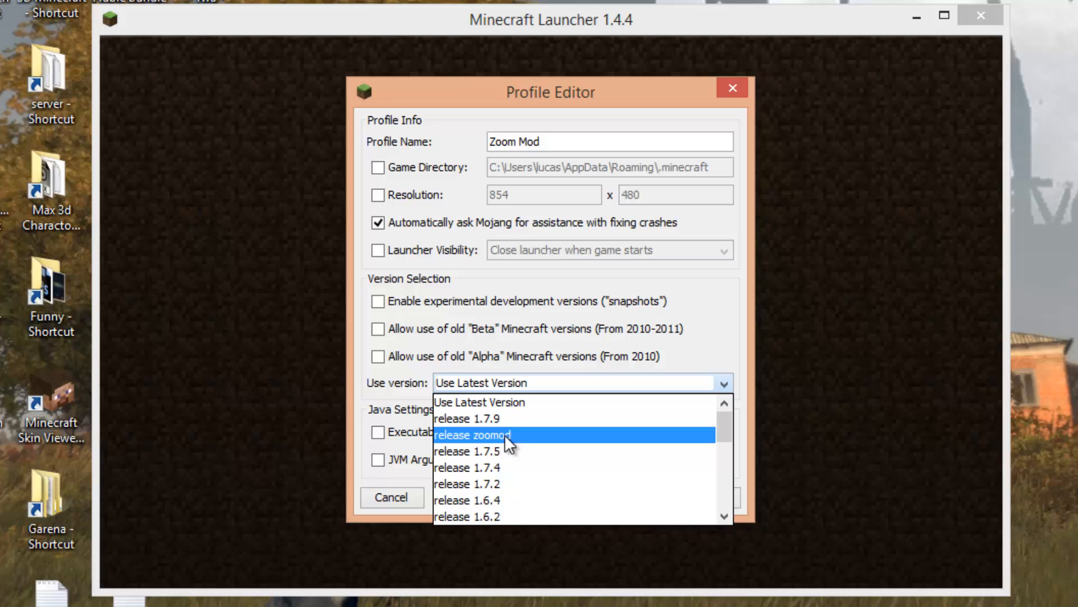
pyautogui.click(473, 433)
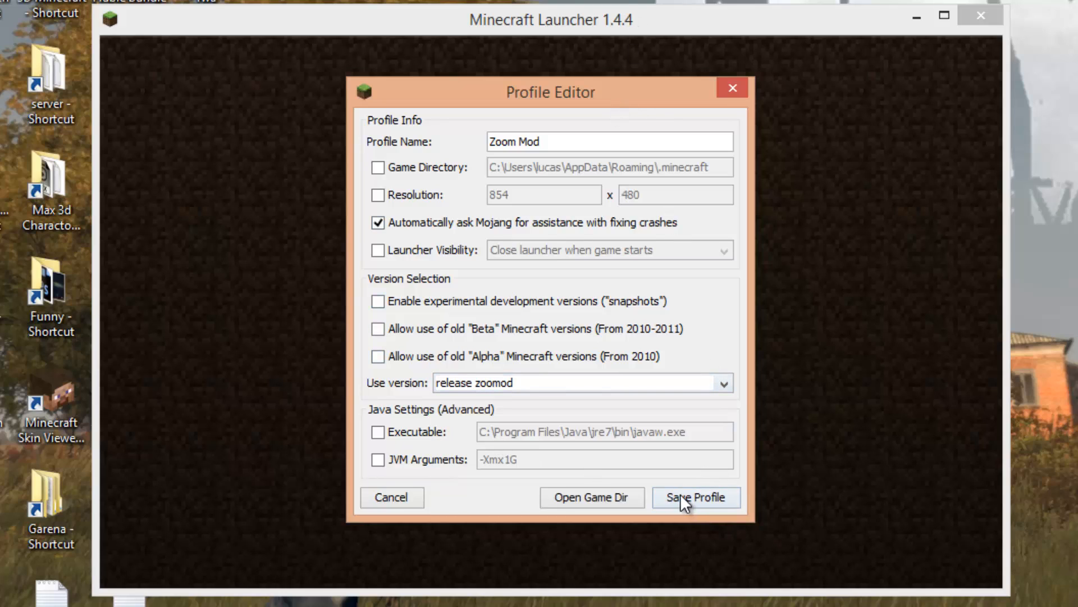
pyautogui.click(694, 496)
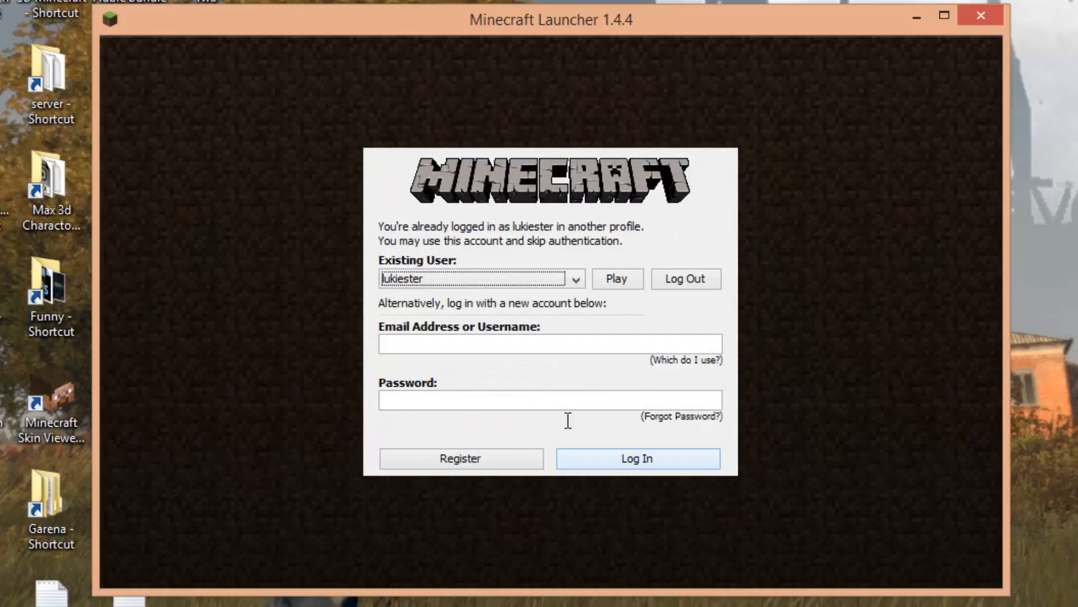
pyautogui.click(616, 279)
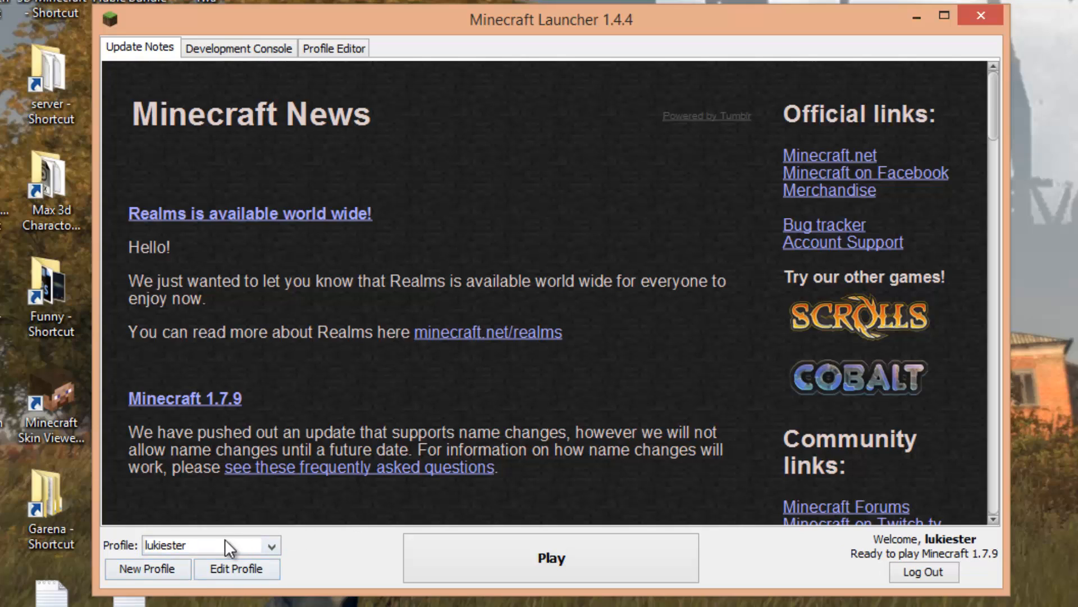
# Select the Zoom Mod profile and launch Minecraft 1.7.9 to its title menu.
pyautogui.click(271, 545)
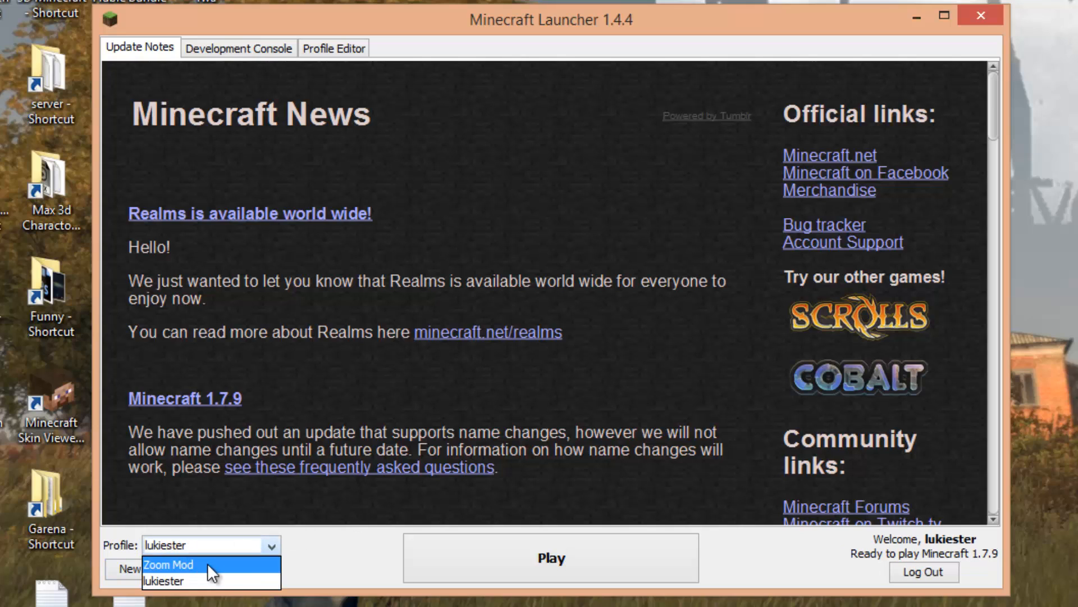
pyautogui.click(169, 564)
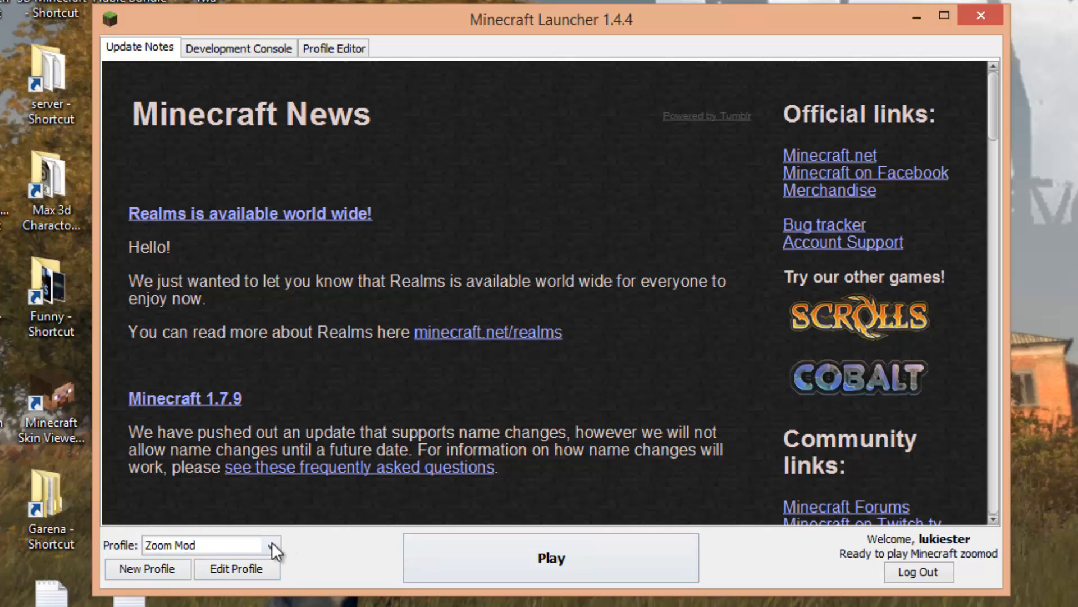
pyautogui.click(551, 557)
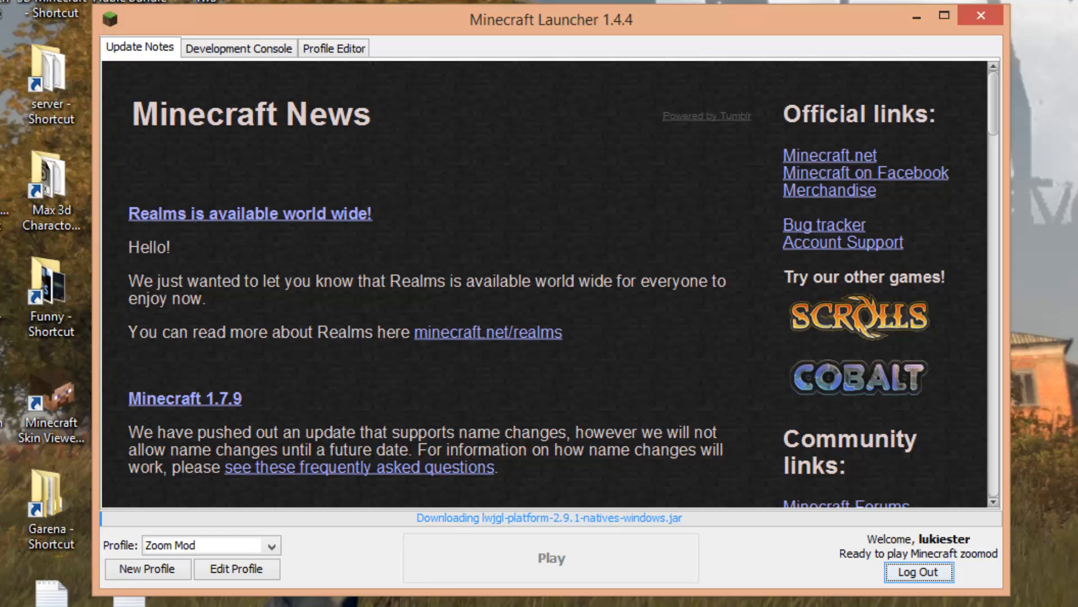
pyautogui.moveTo(565, 424)
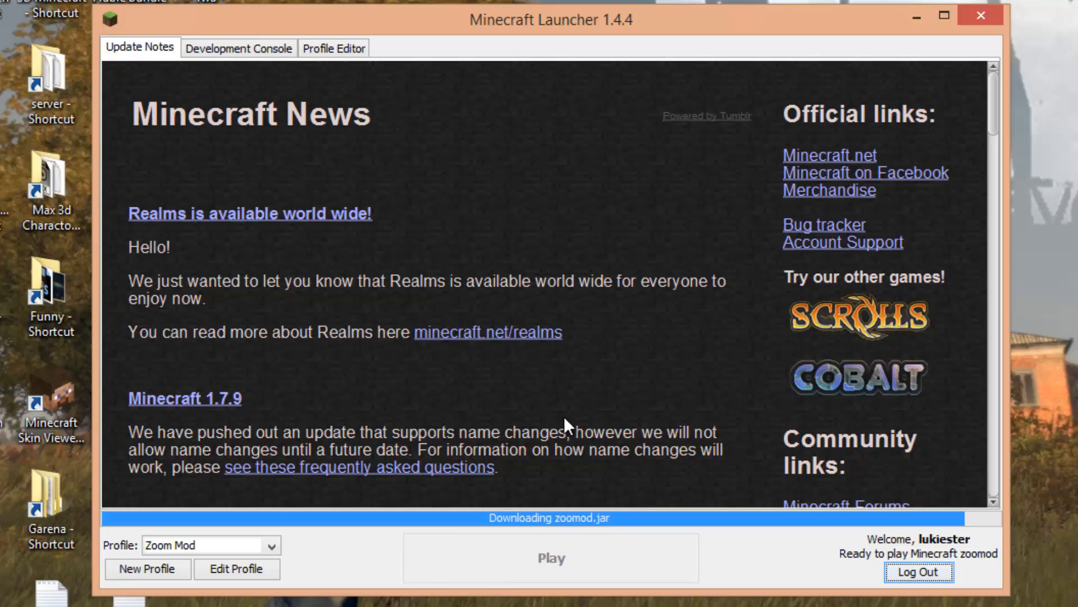
pyautogui.click(550, 557)
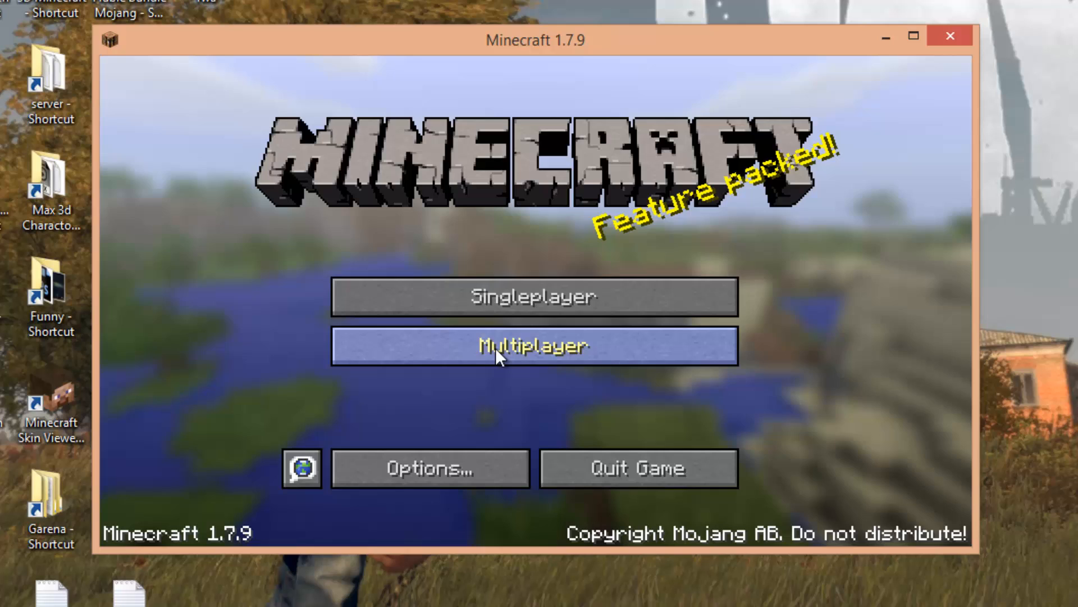
# Create a new Survival world 'New World' from Singleplayer and spawn into it.
pyautogui.click(533, 295)
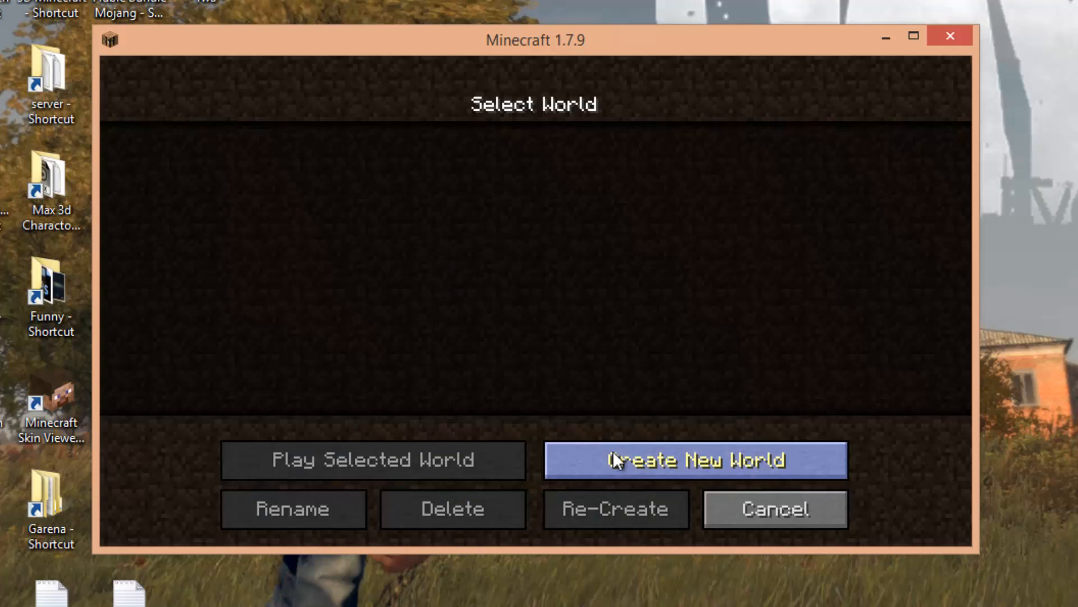
pyautogui.click(695, 460)
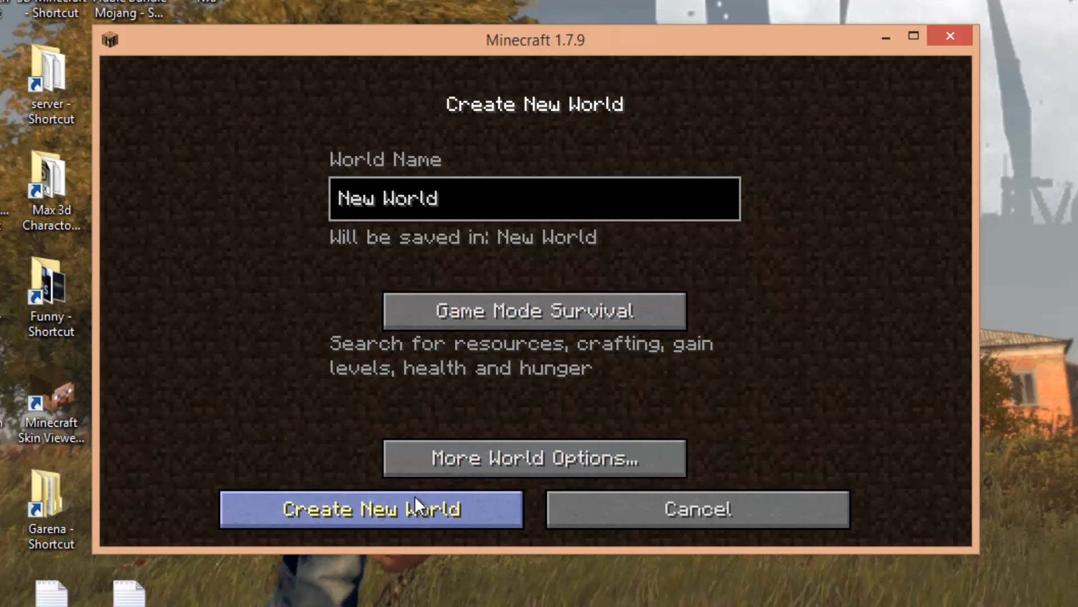
pyautogui.click(372, 509)
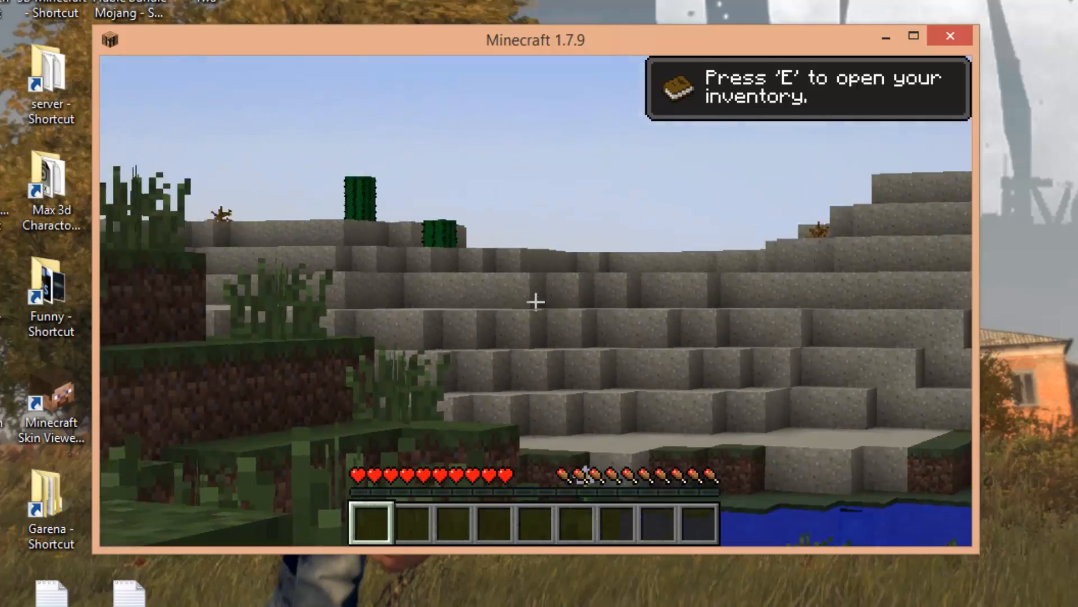
pyautogui.moveTo(536, 301)
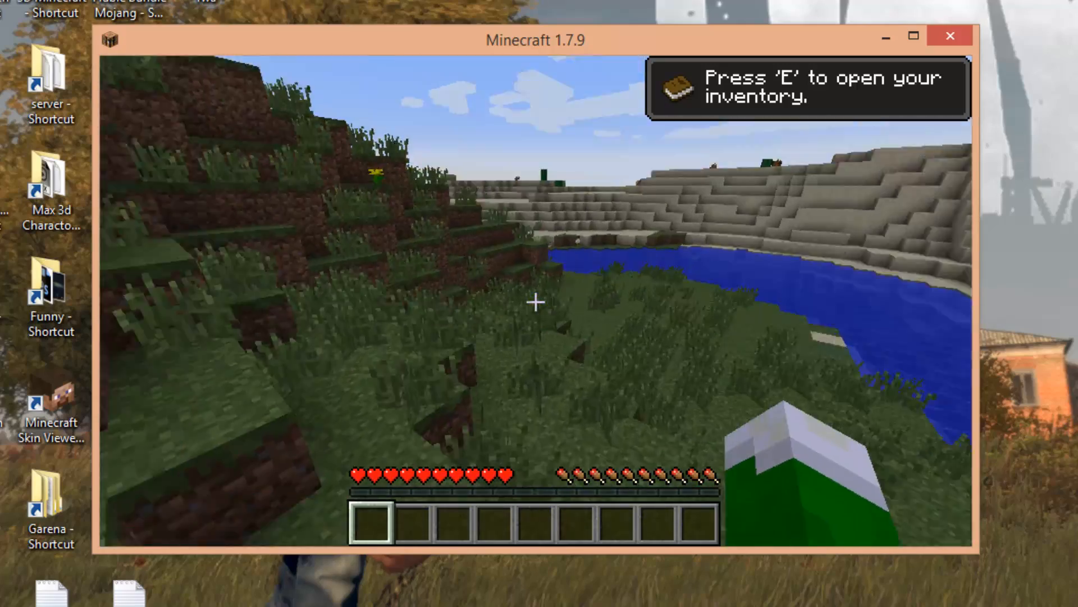